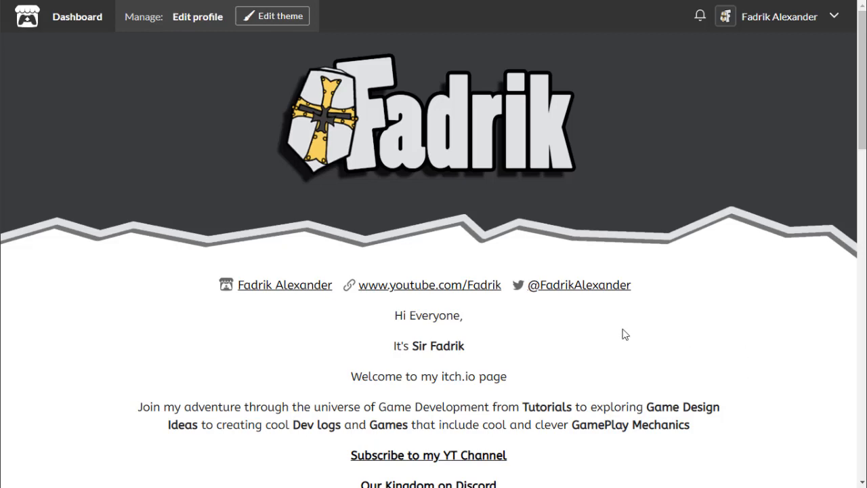
Step: Scroll through the styled profile, then view the plain default-theme profile page
scroll("down", 3)
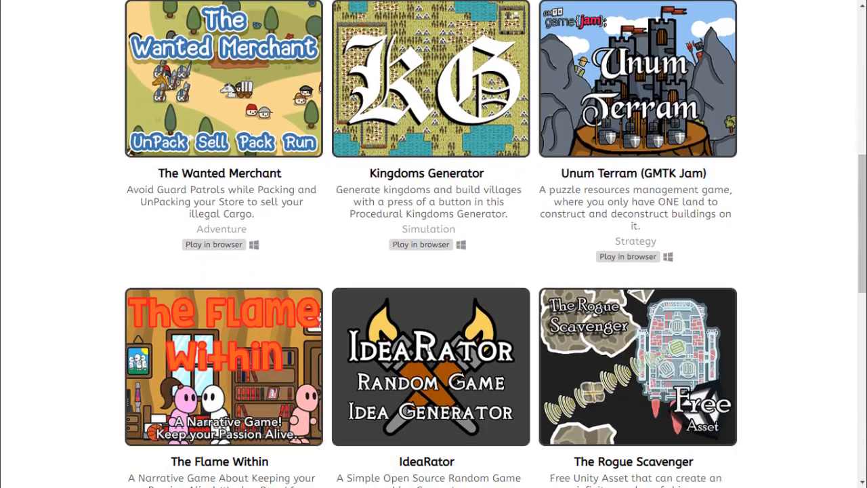
scroll("down", 3)
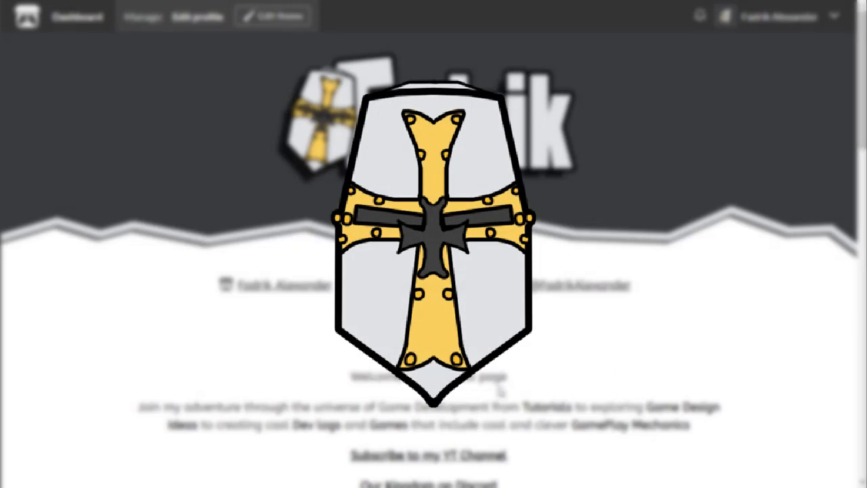
scroll("down", 3)
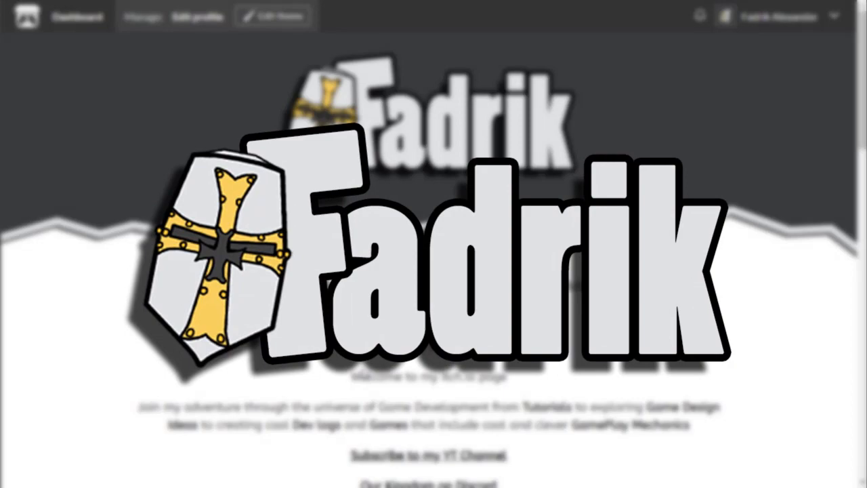
scroll("down", 3)
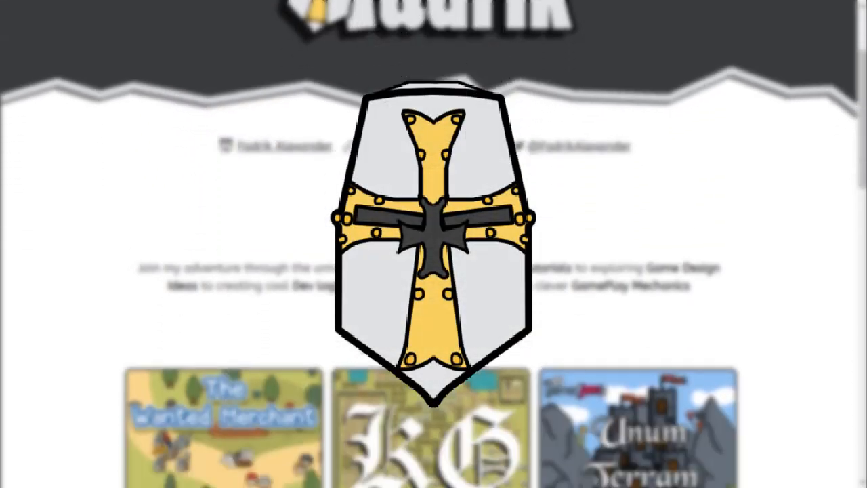
scroll("down", 3)
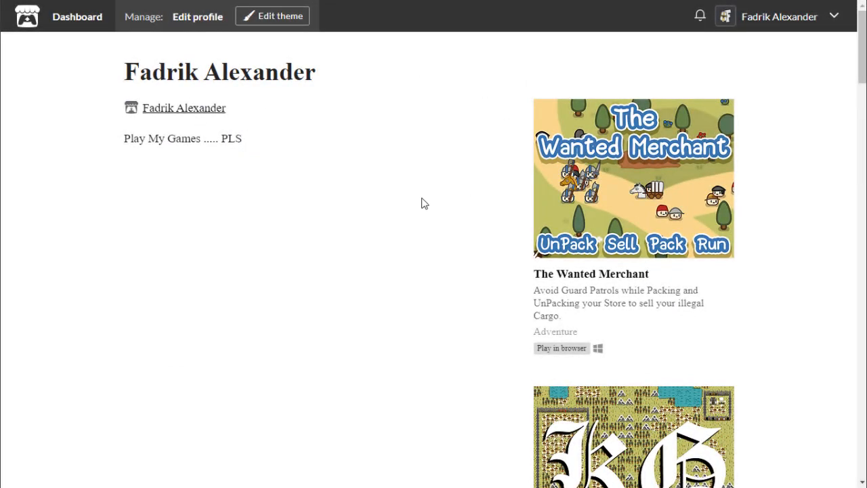
Step: Scroll through the styled Fadrik profile's logo banner, social links and welcome description
scroll("down", 3)
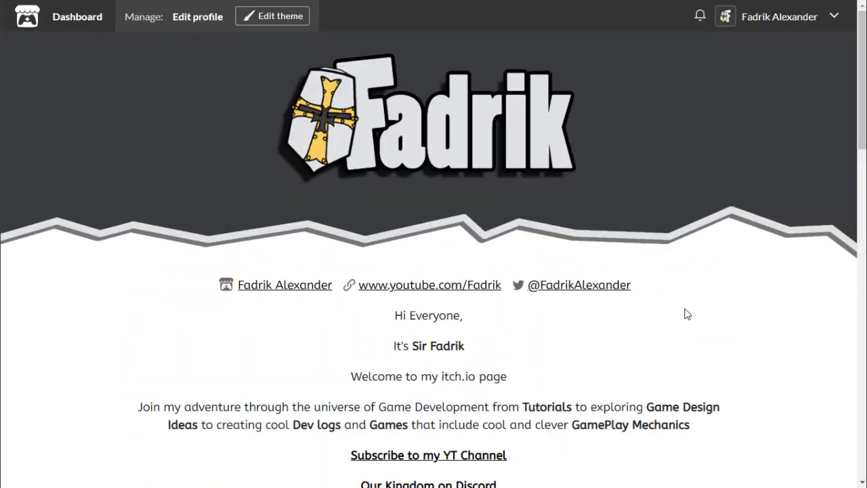
scroll("down", 3)
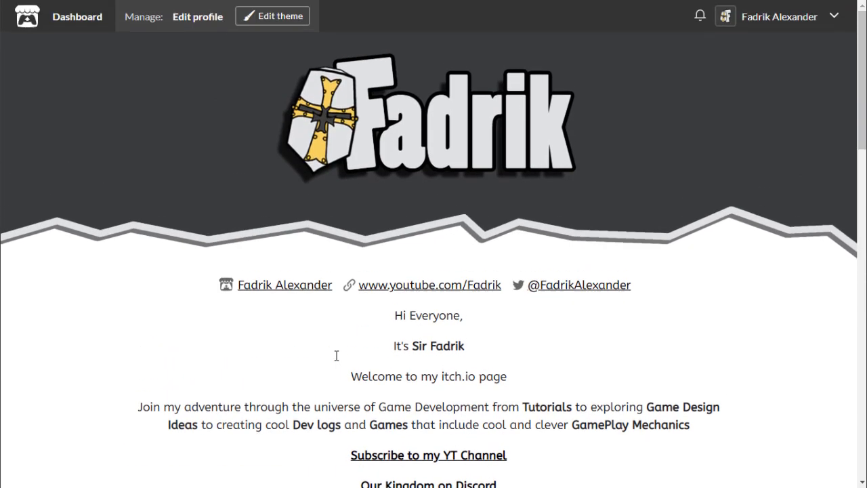
scroll("down", 3)
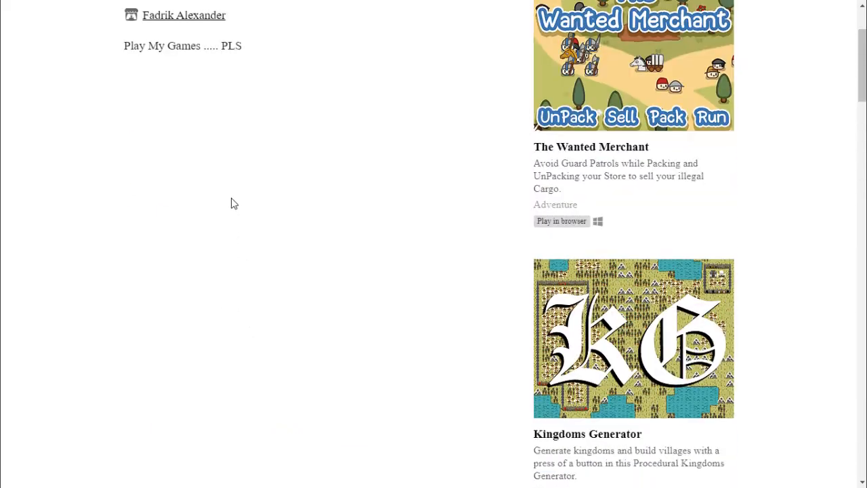
scroll("up", 3)
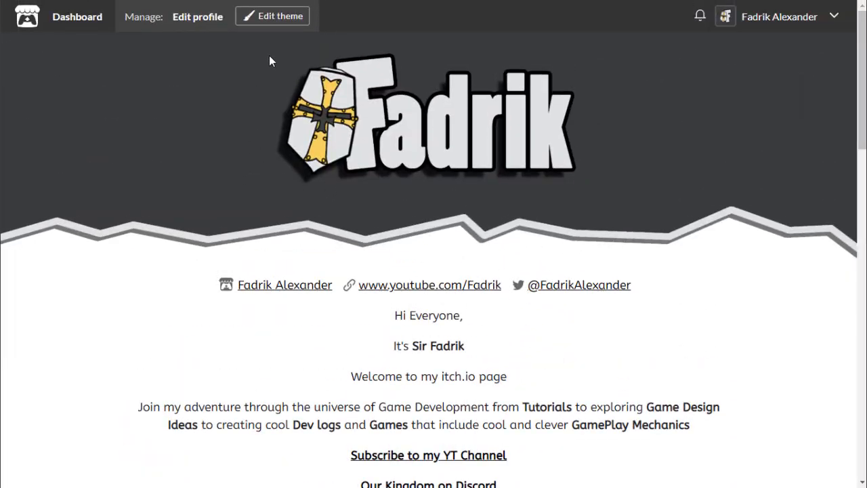
mouse_move(599, 199)
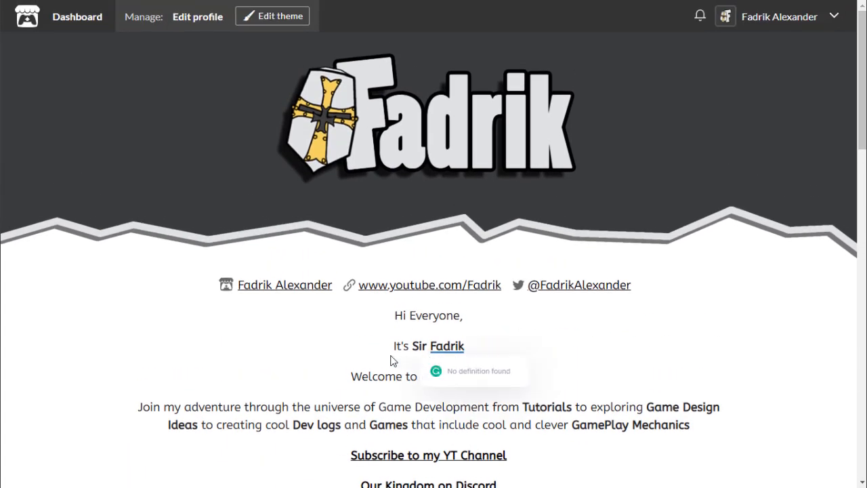
mouse_move(627, 223)
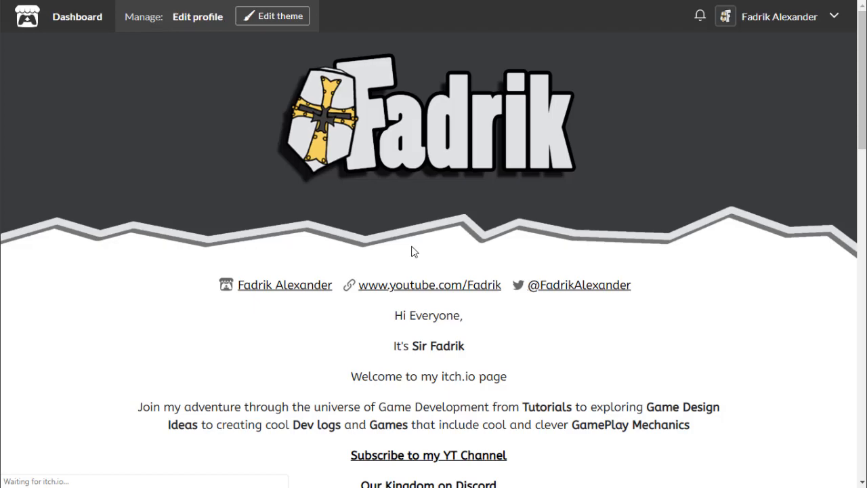
Step: Review Account settings > Profile: username, knight-logo image, display name, website and Twitter handle
left_click(197, 17)
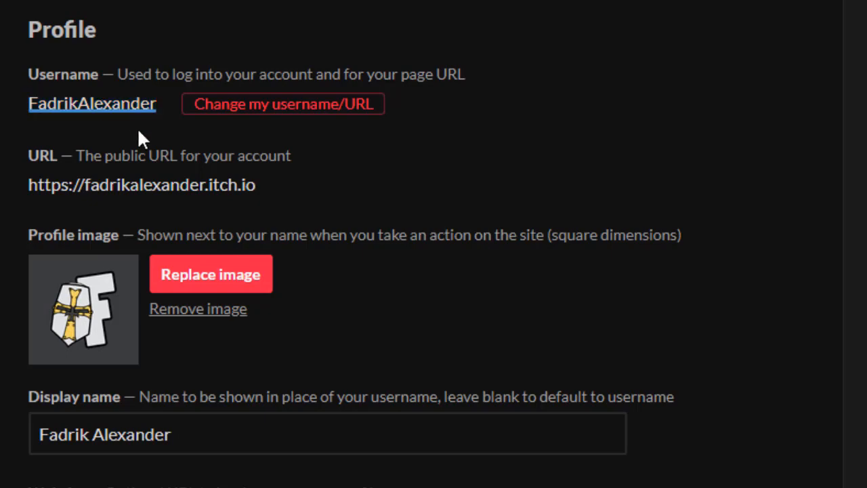
scroll("down", 3)
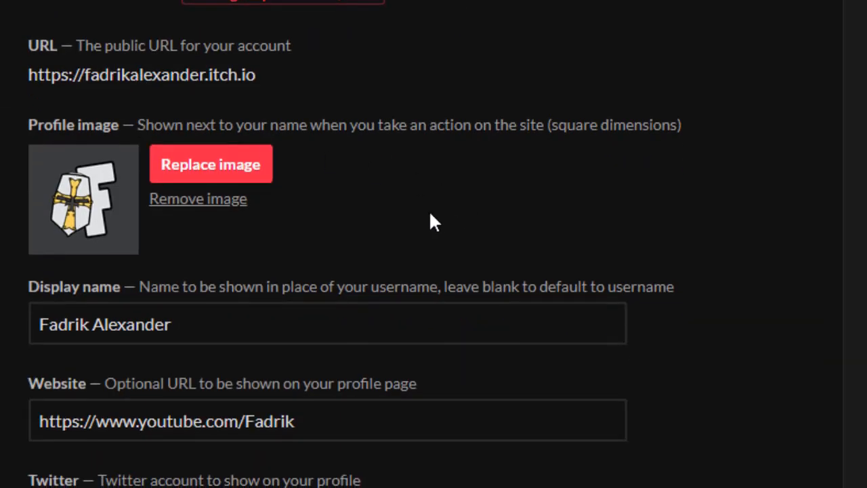
scroll("up", 3)
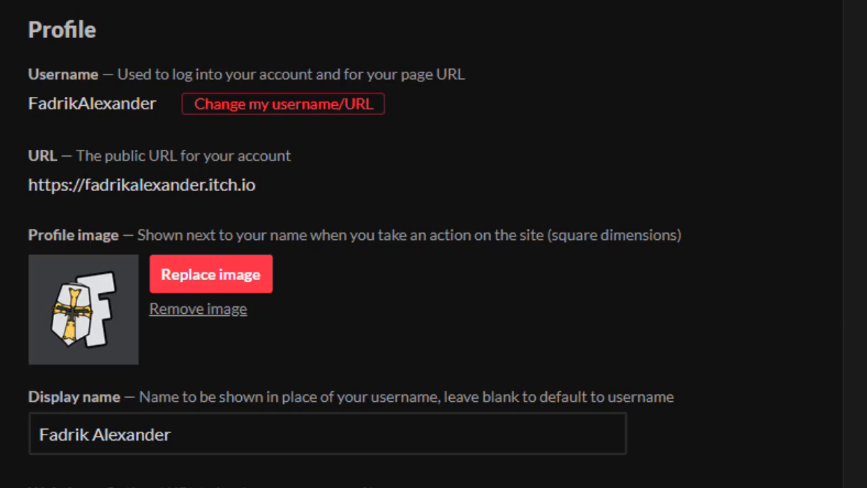
double_click(92, 103)
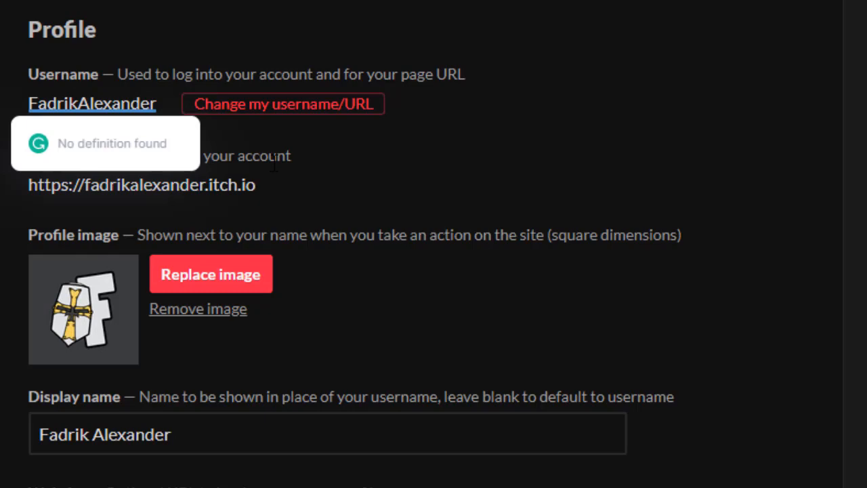
scroll("down", 3)
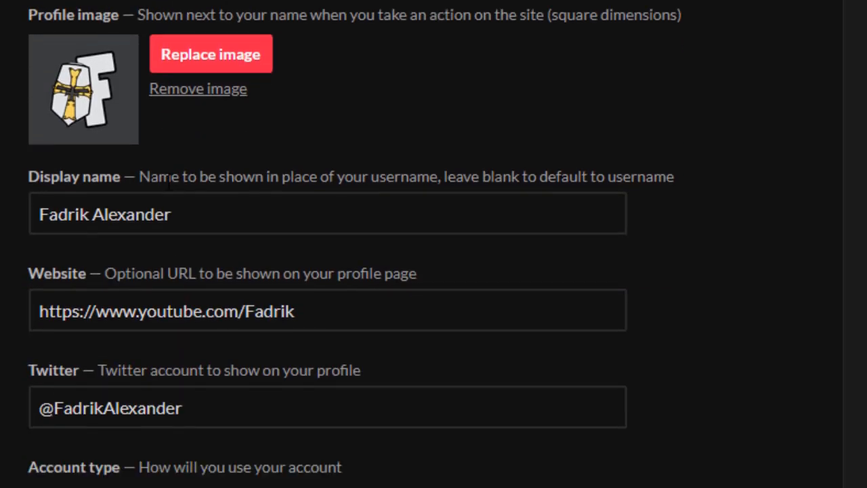
scroll("down", 3)
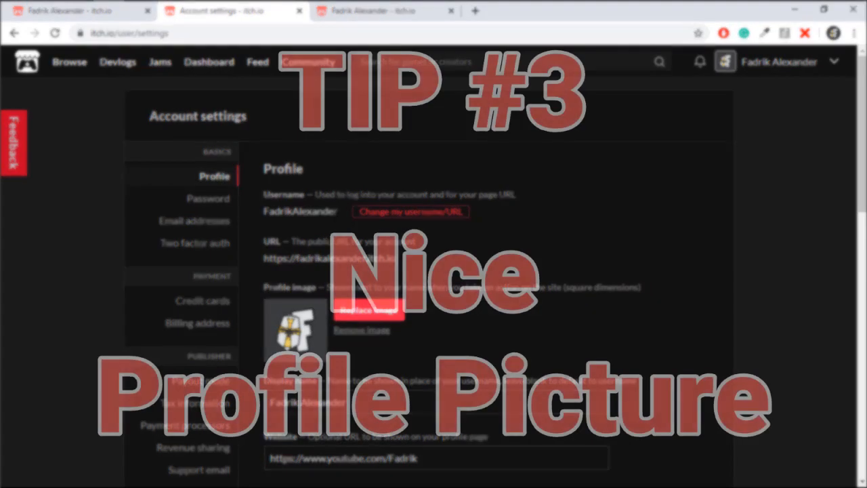
scroll("down", 3)
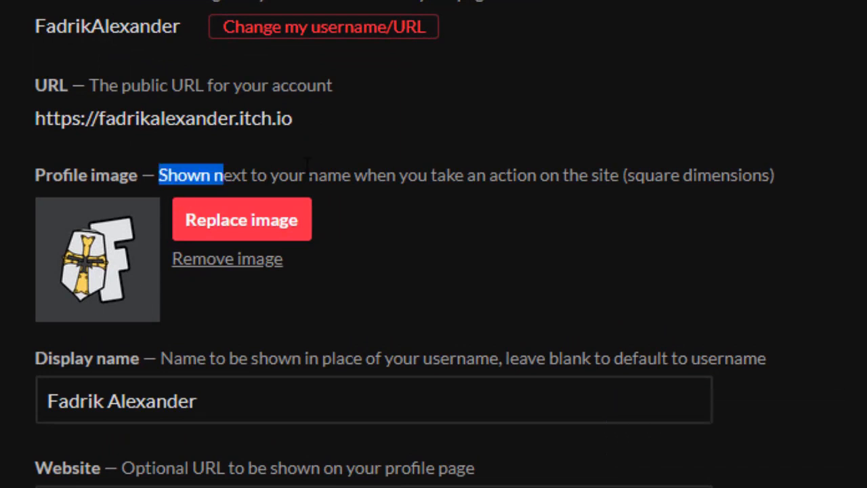
scroll("down", 3)
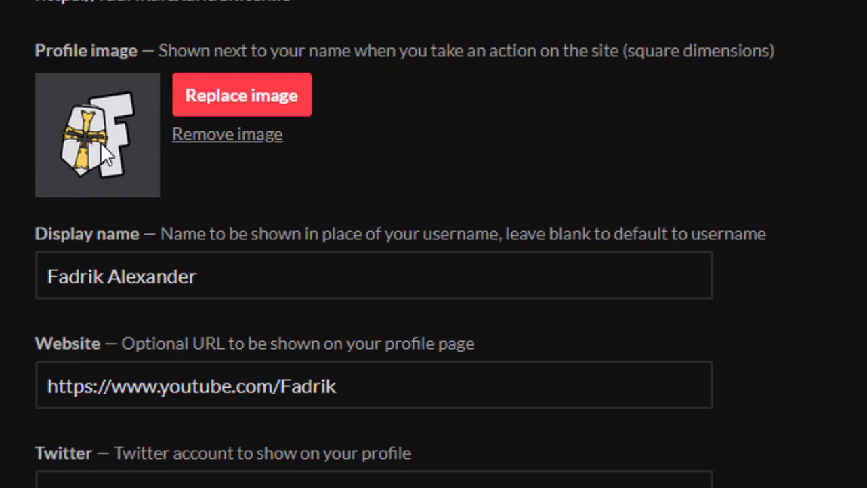
mouse_move(225, 203)
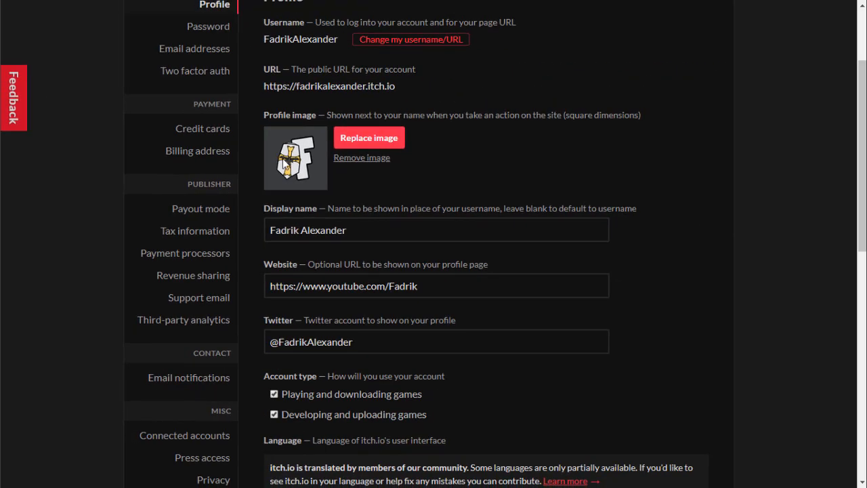
scroll("up", 3)
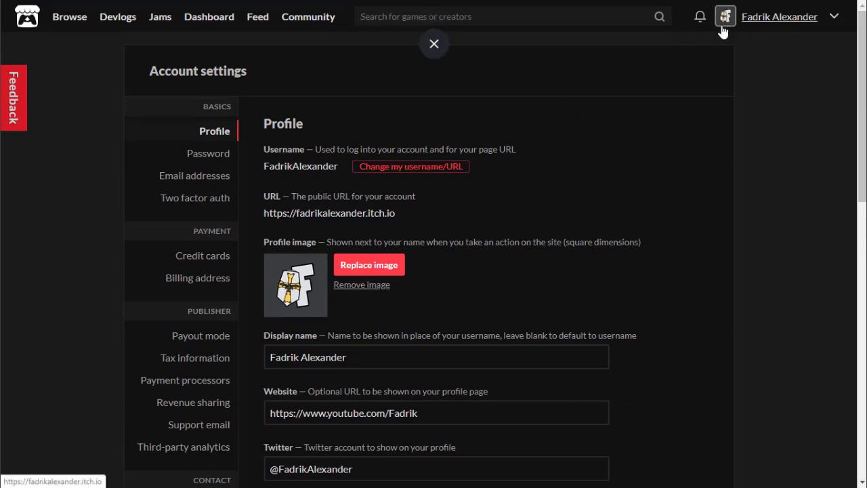
mouse_move(289, 313)
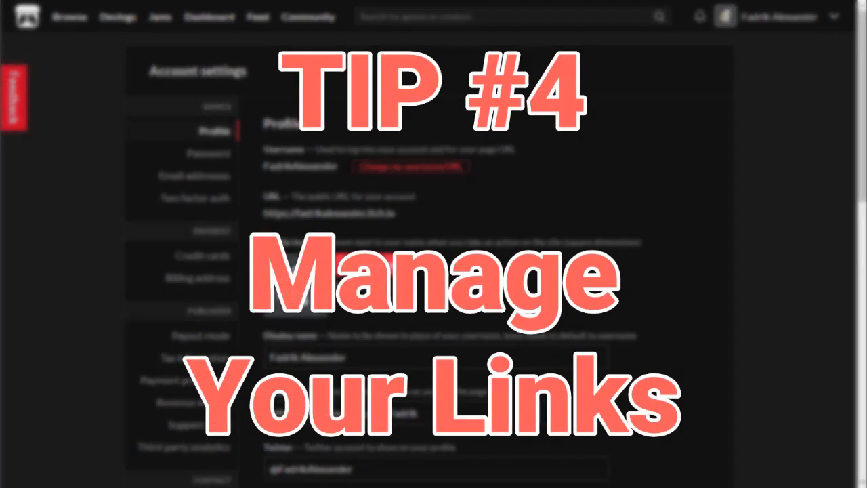
scroll("down", 3)
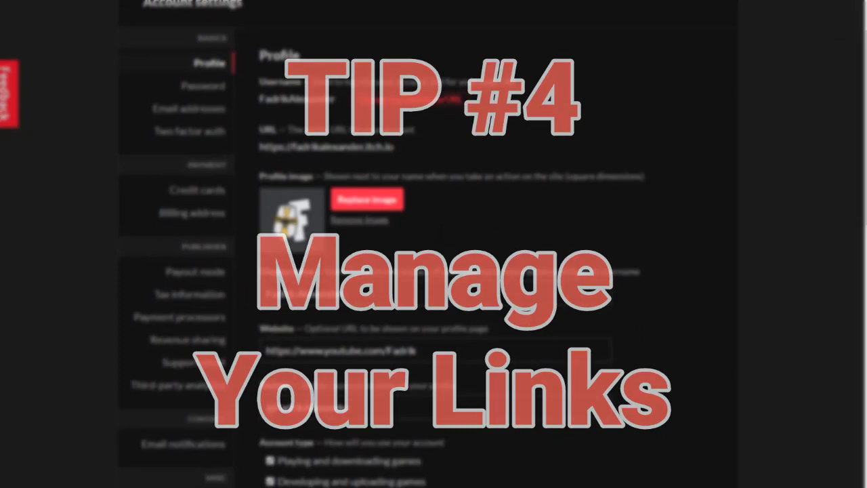
scroll("down", 3)
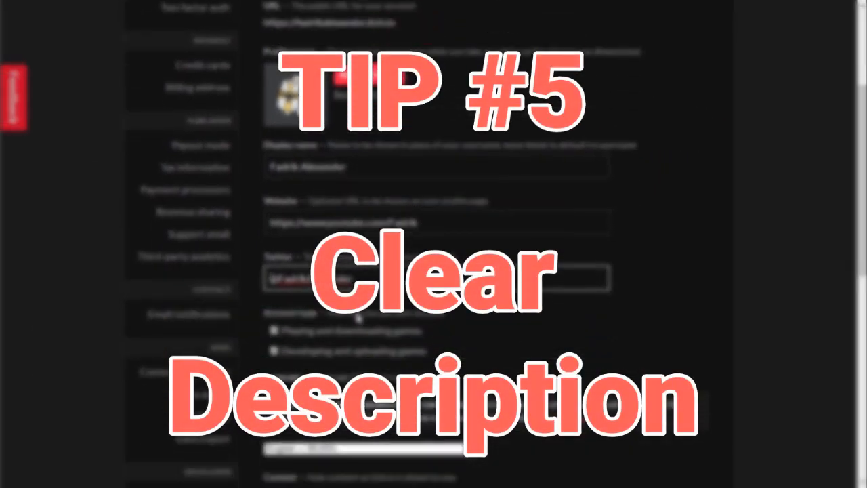
Step: Review the profile description's welcome text, bolded keywords, and YouTube and Discord links
scroll("down", 3)
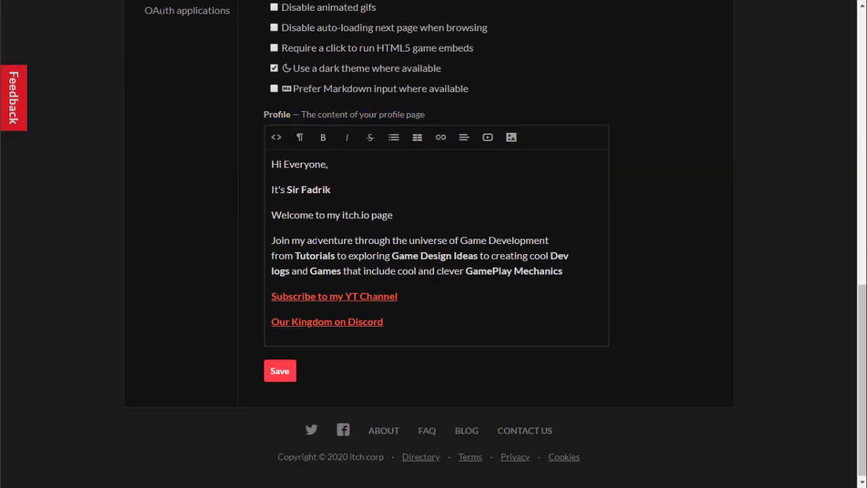
scroll("down", 3)
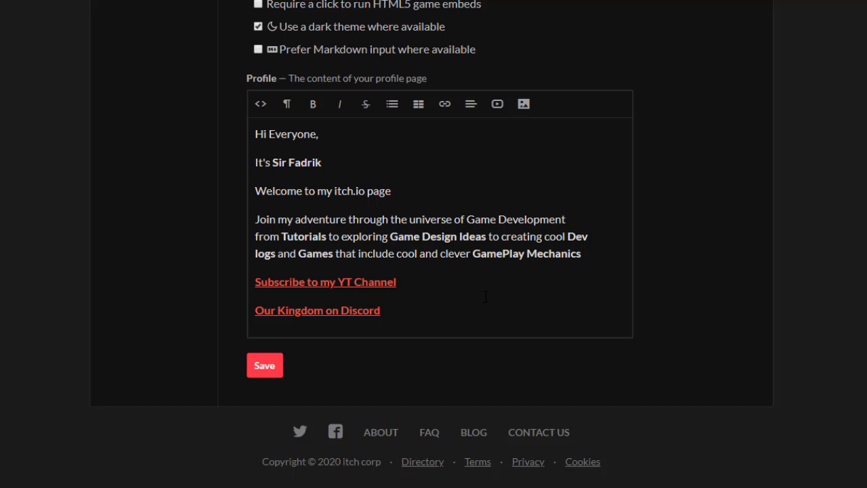
scroll("down", 3)
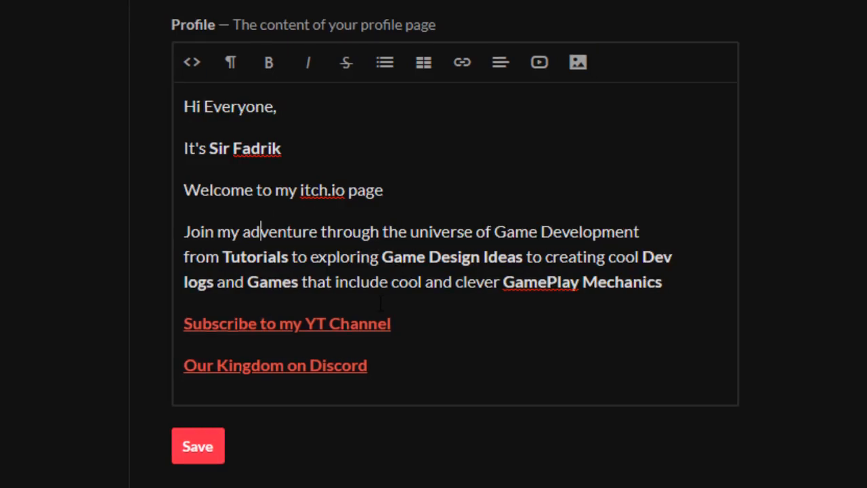
scroll("up", 3)
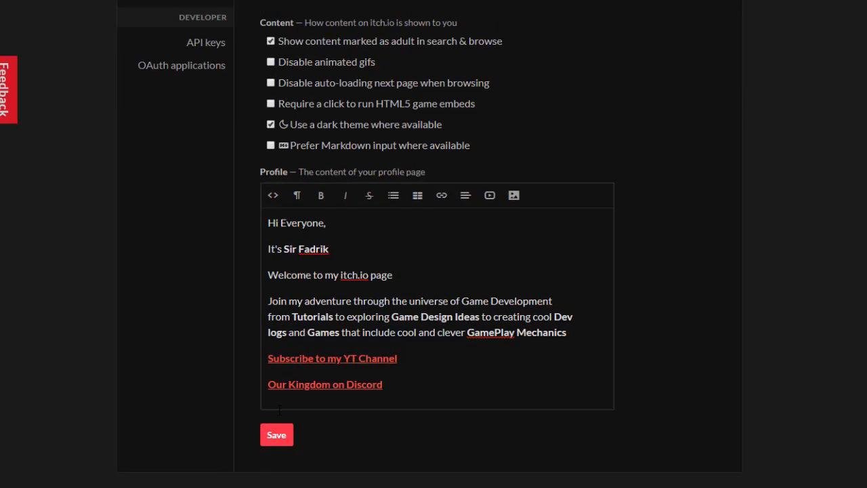
Step: Save the profile description and open the profile page's theme editor
left_click(214, 116)
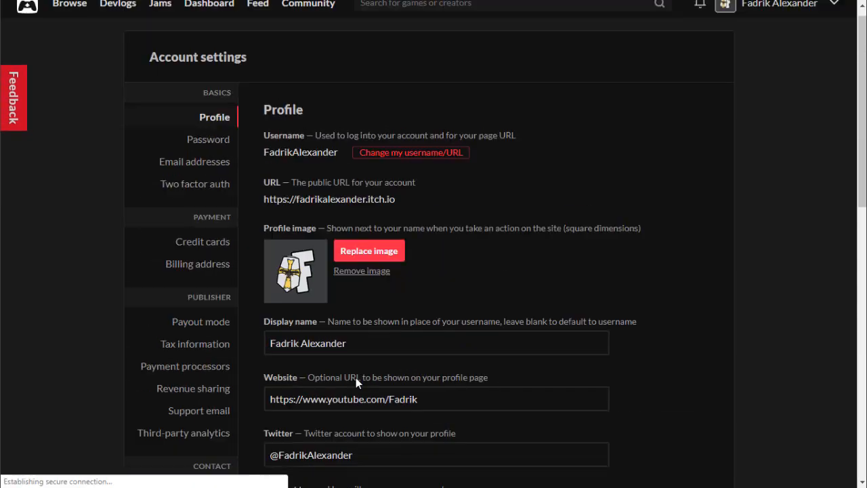
scroll("down", 3)
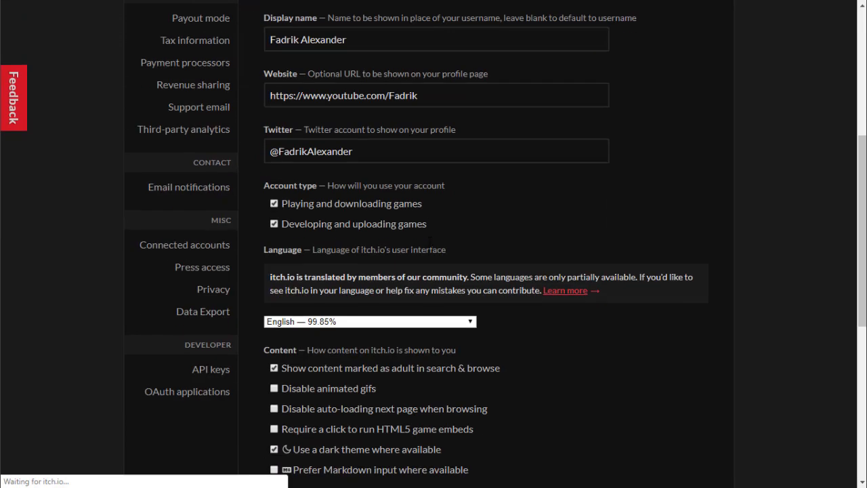
scroll("down", 3)
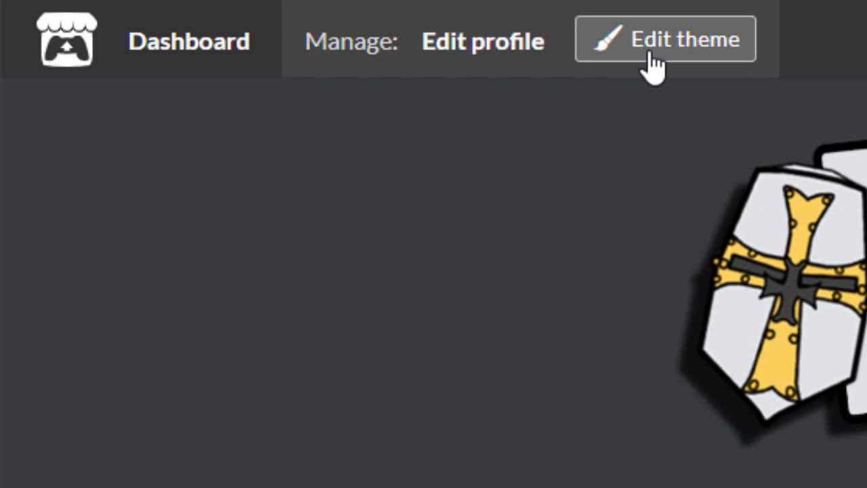
left_click(665, 39)
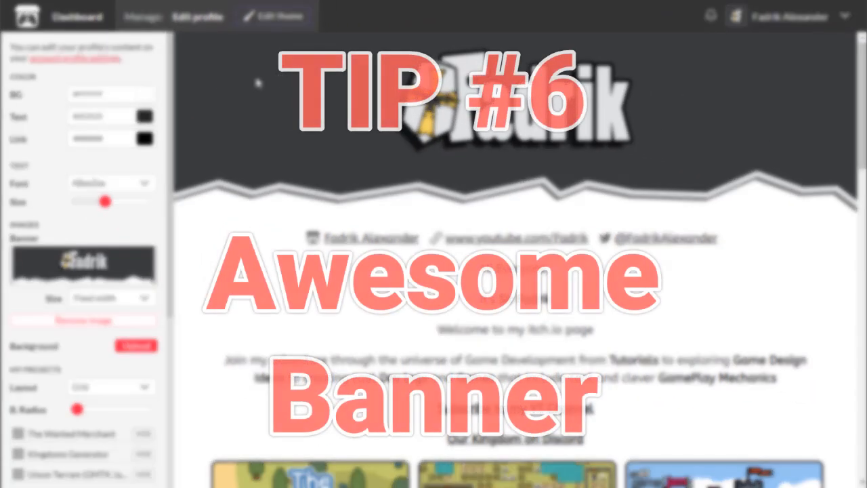
scroll("down", 3)
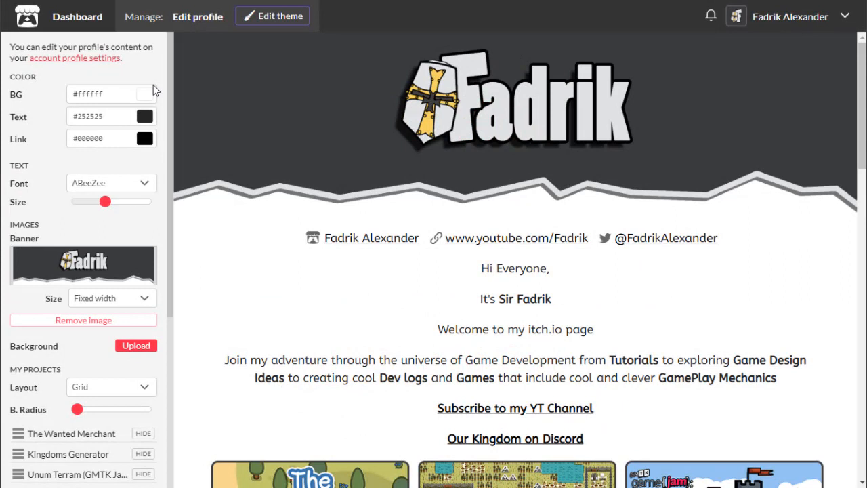
double_click(23, 238)
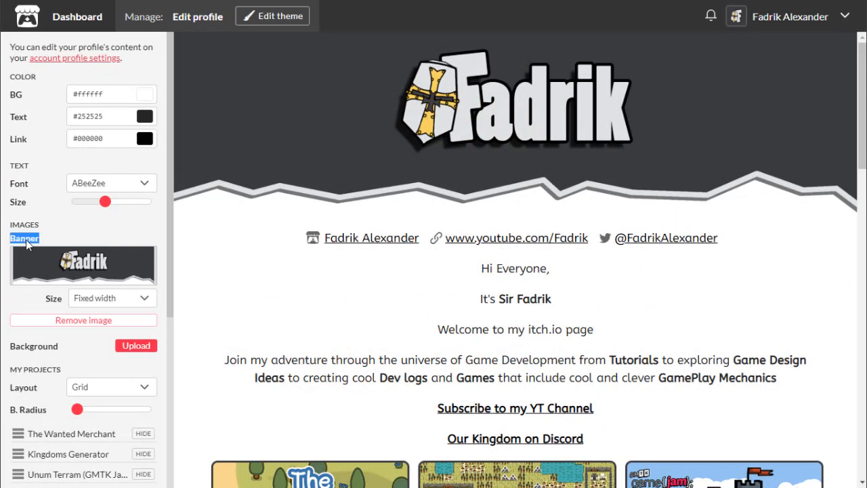
mouse_move(24, 238)
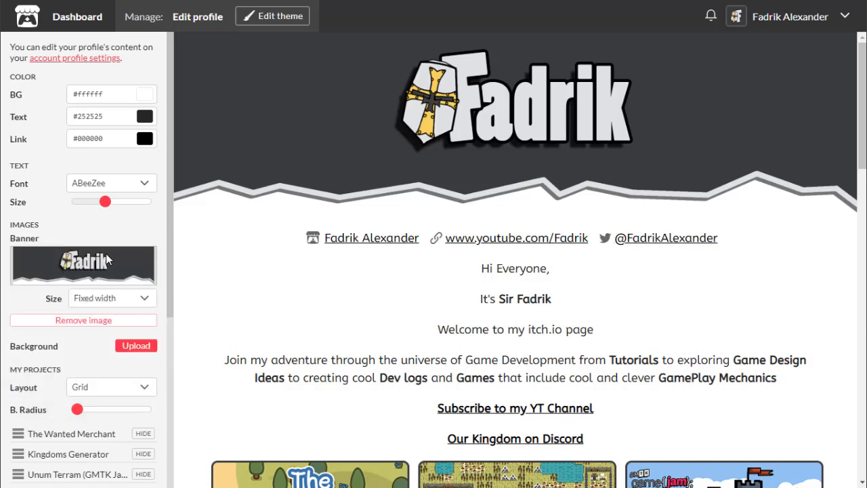
mouse_move(191, 125)
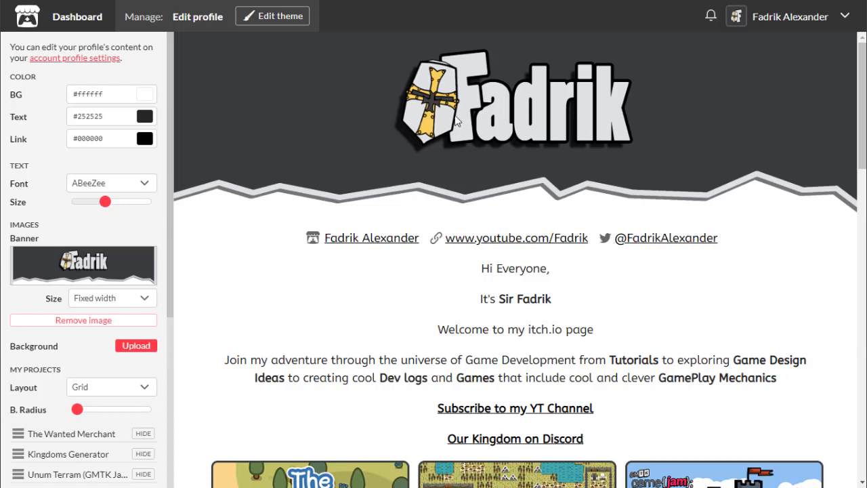
mouse_move(631, 103)
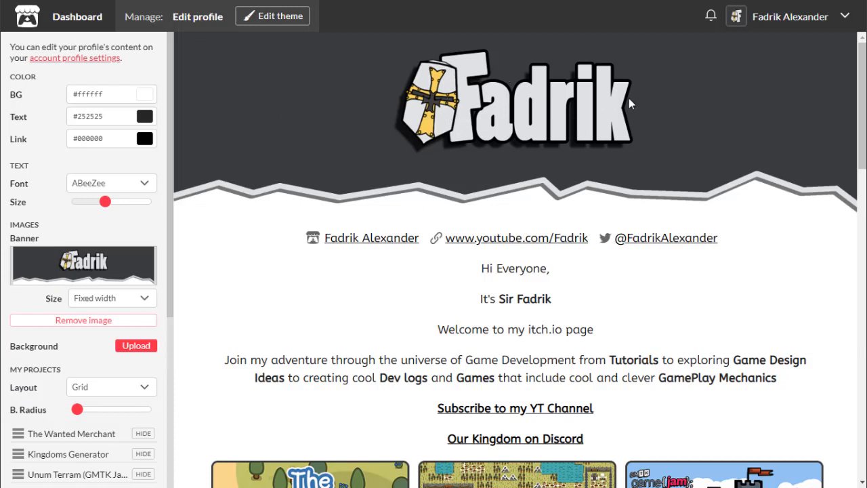
mouse_move(492, 195)
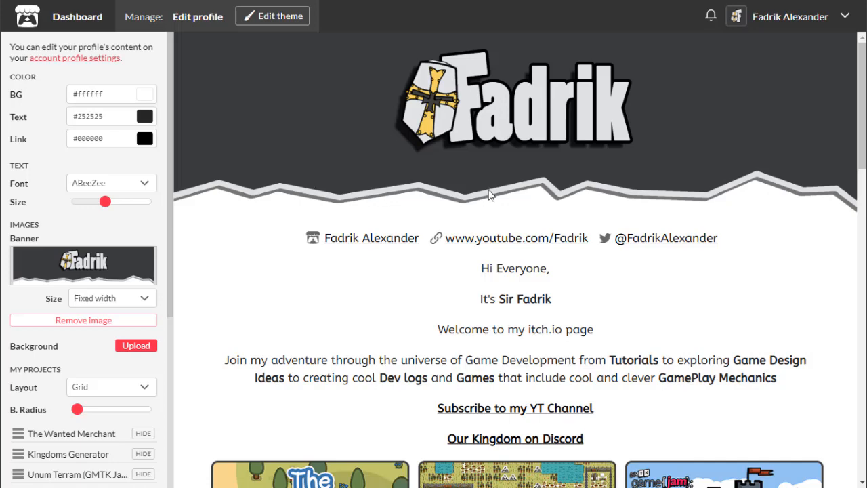
Step: Try a pink page background colour, then reset it to white #ffffff
scroll("down", 3)
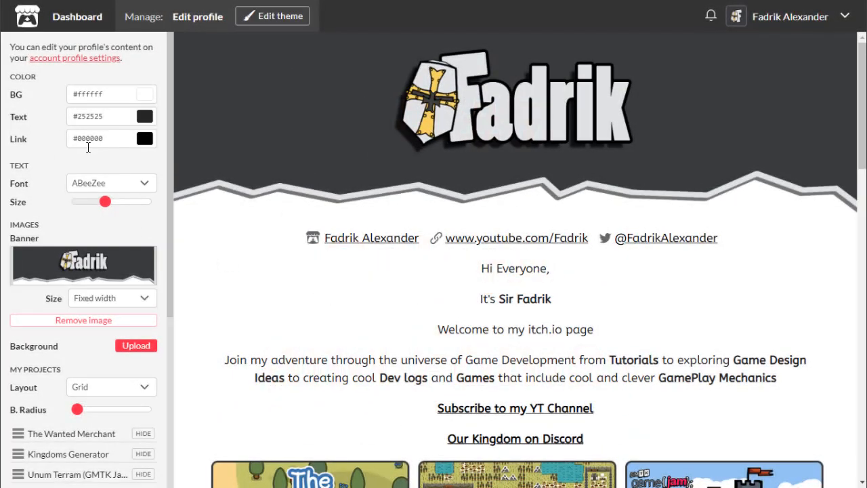
scroll("down", 3)
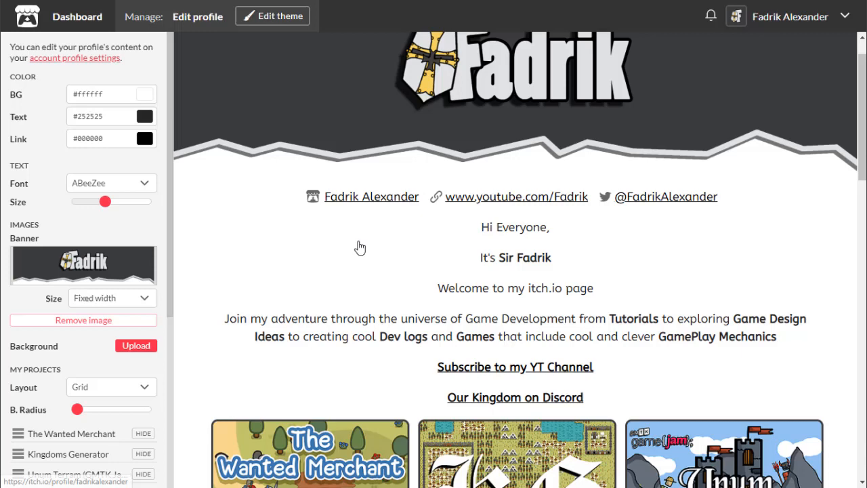
left_click(145, 93)
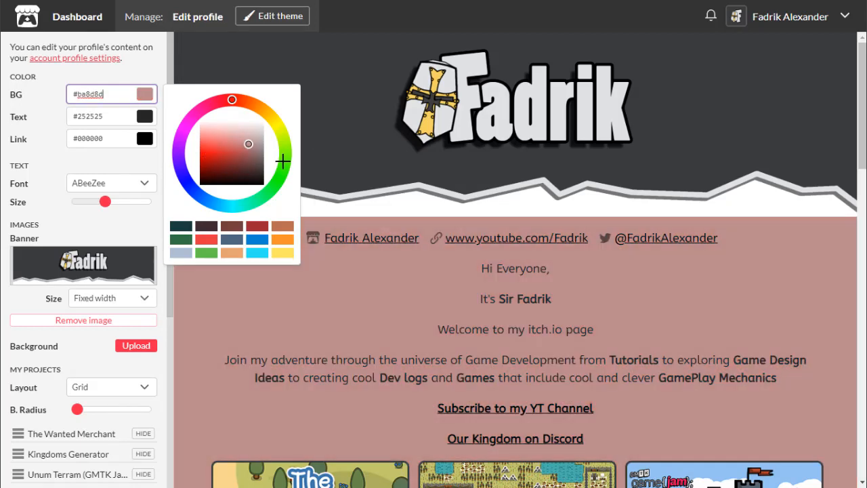
left_click(264, 173)
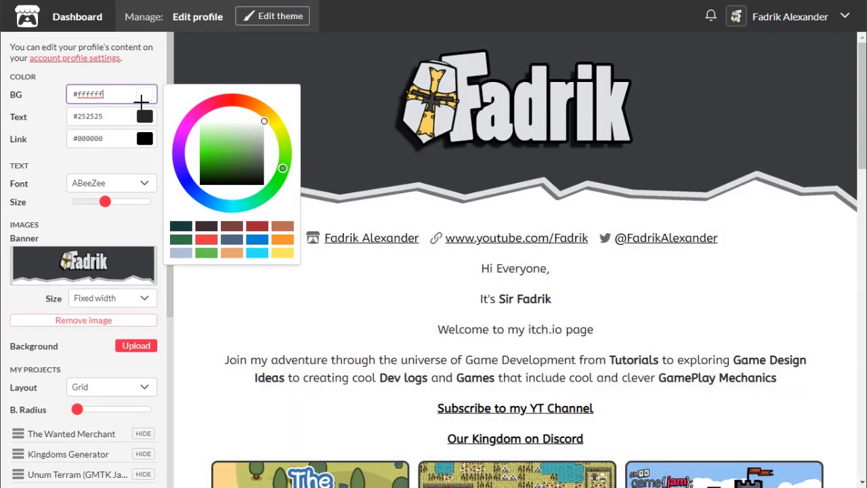
left_click(111, 183)
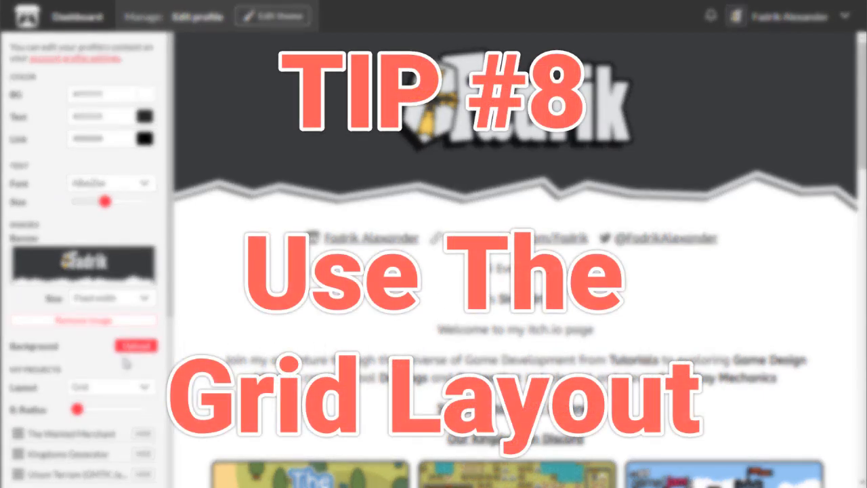
Step: Switch the My Projects layout to Sidebar, then back to a three-column Grid
left_click(110, 196)
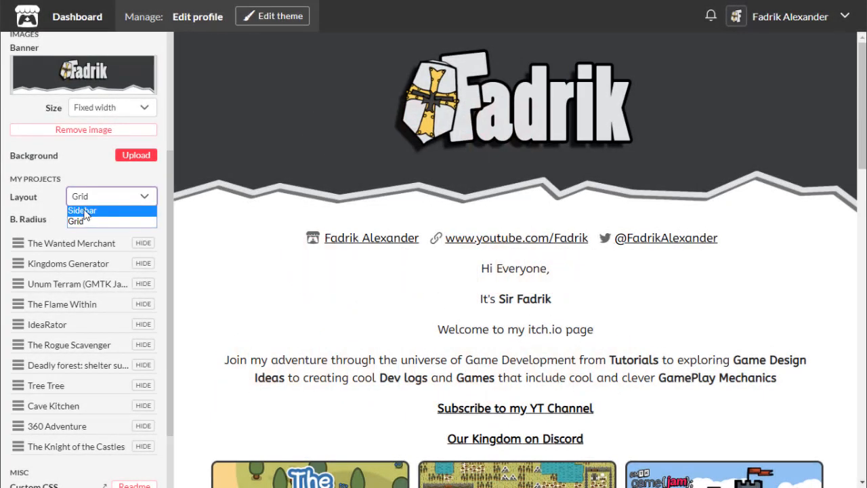
left_click(81, 211)
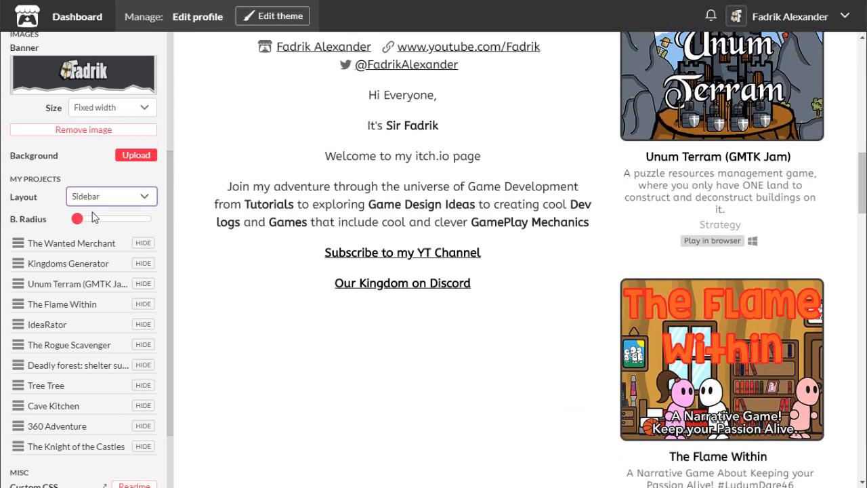
left_click(111, 195)
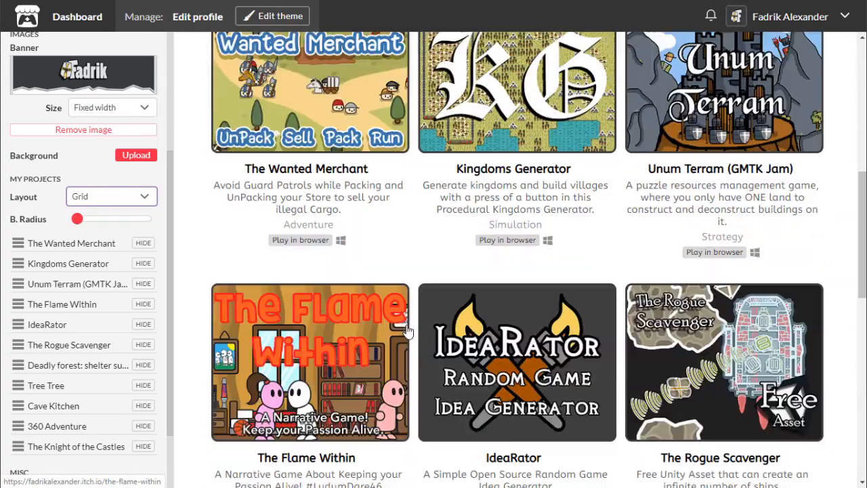
scroll("down", 3)
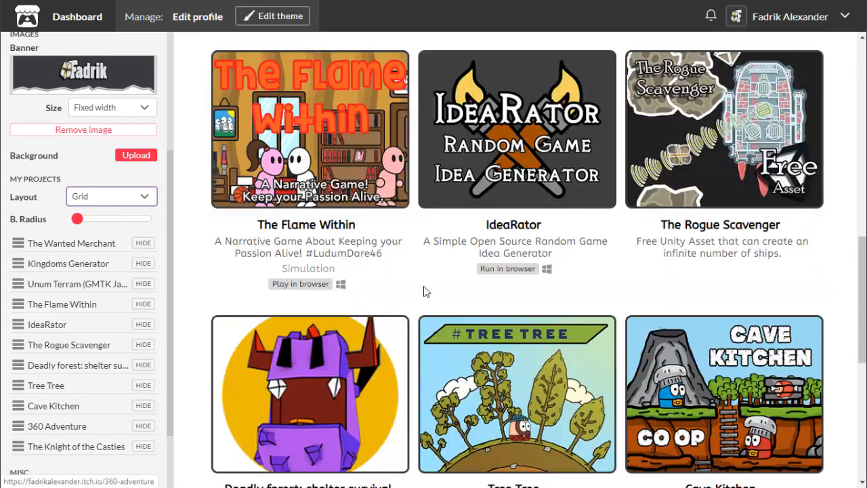
left_click(111, 196)
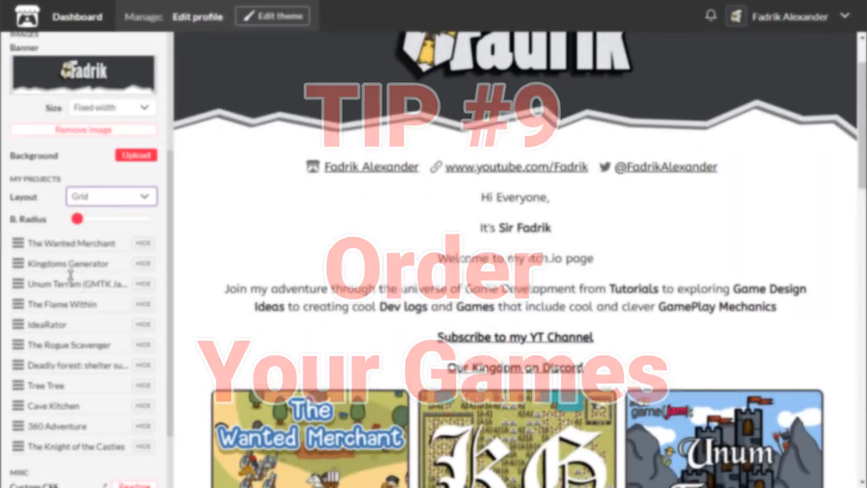
Step: Add .user_links{text-align: center;} to Custom CSS and check the centered links
scroll("down", 3)
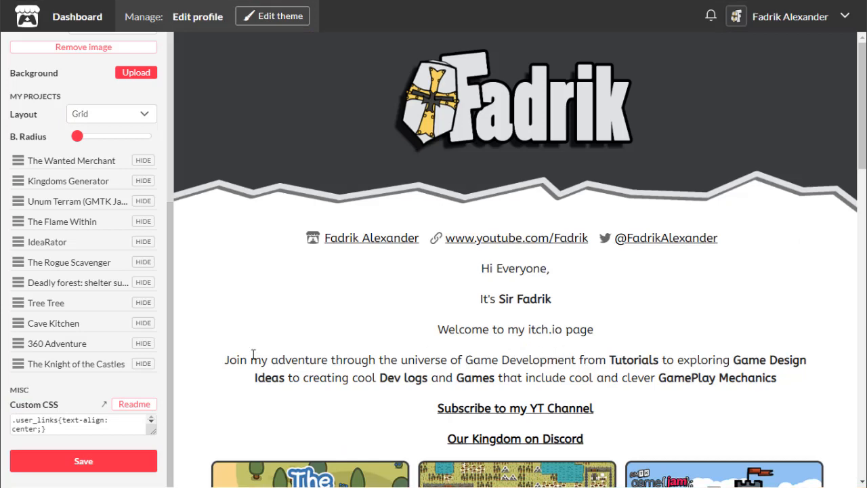
mouse_move(64, 407)
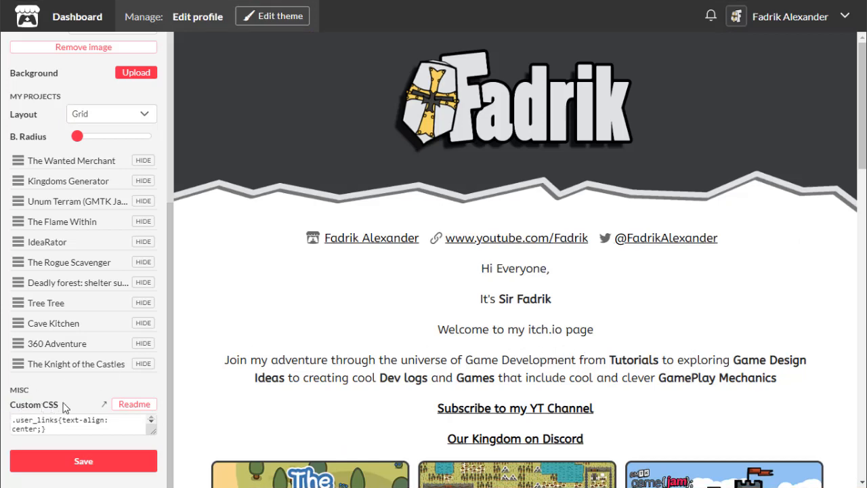
mouse_move(101, 403)
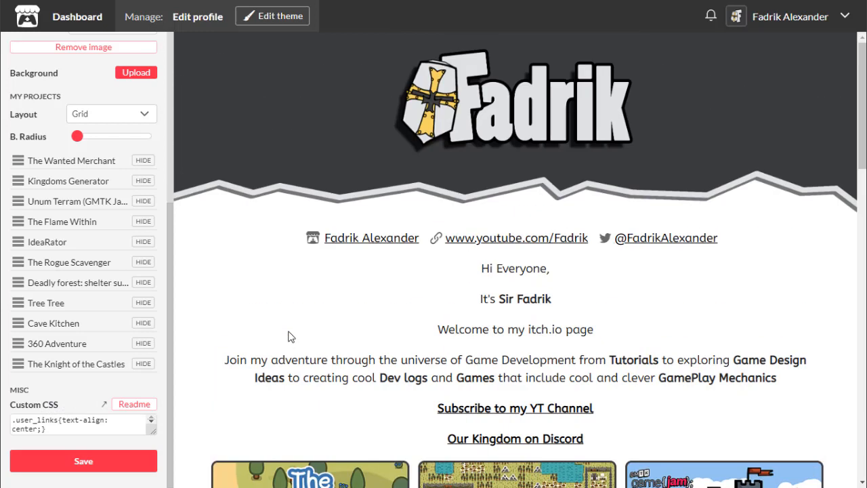
mouse_move(415, 350)
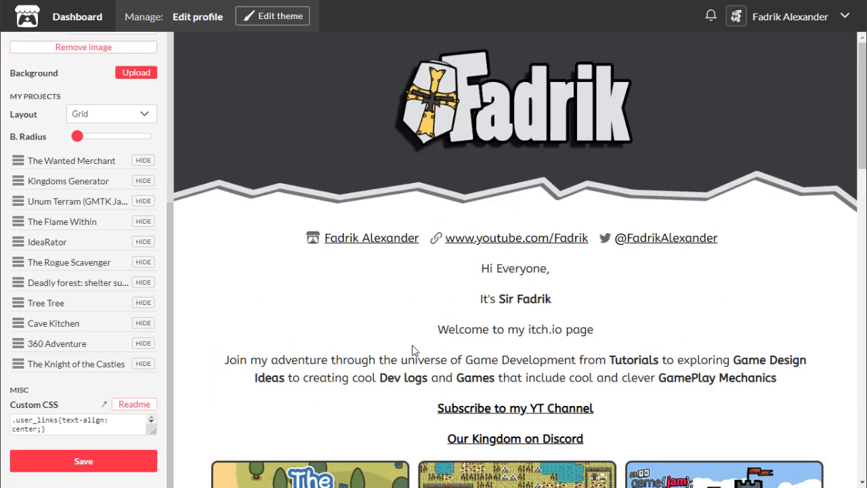
mouse_move(208, 391)
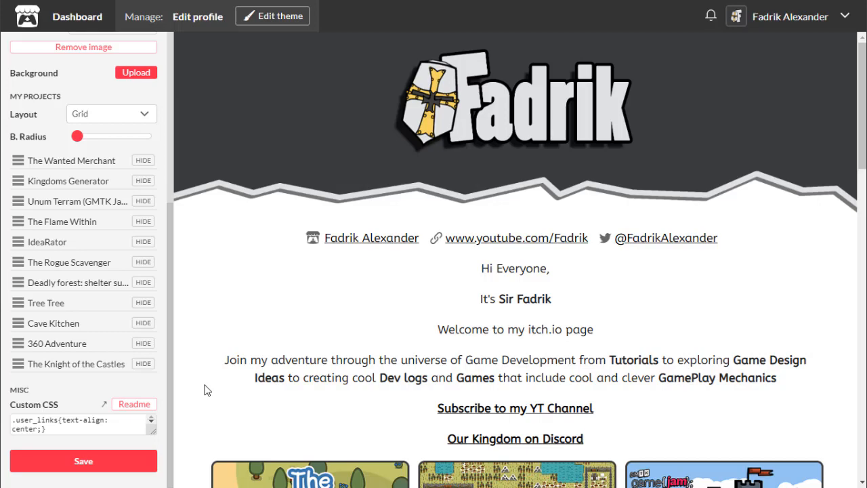
scroll("down", 3)
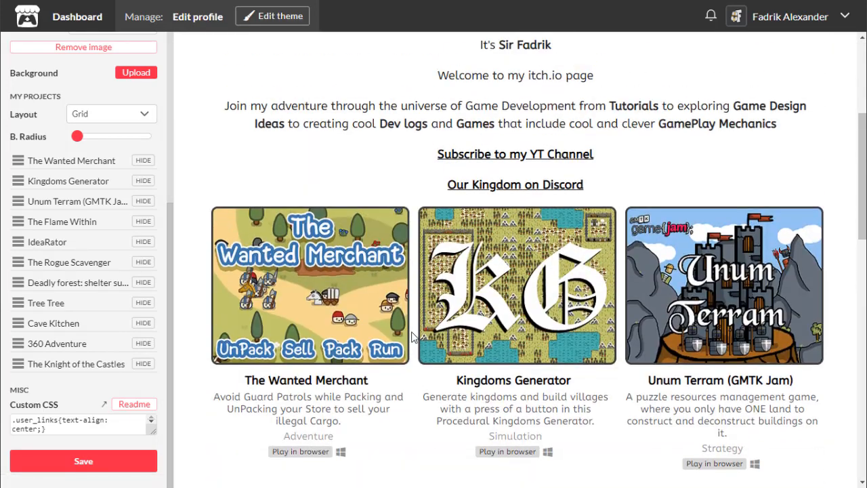
scroll("up", 3)
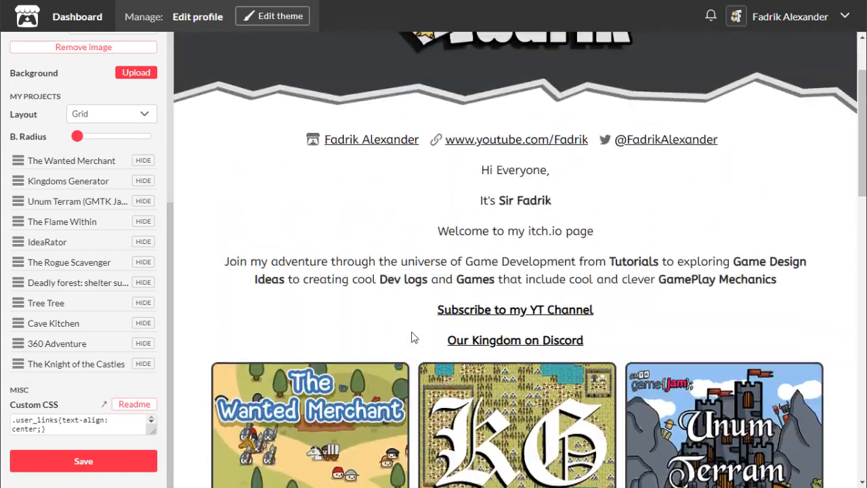
scroll("up", 3)
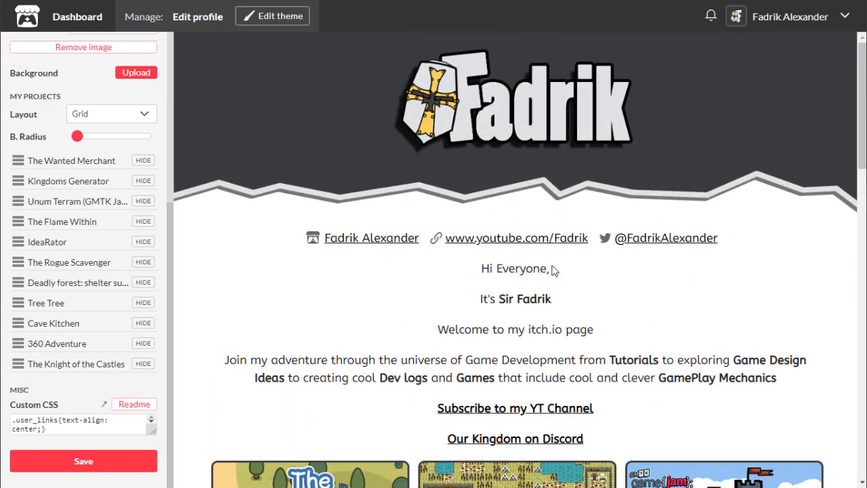
mouse_move(327, 337)
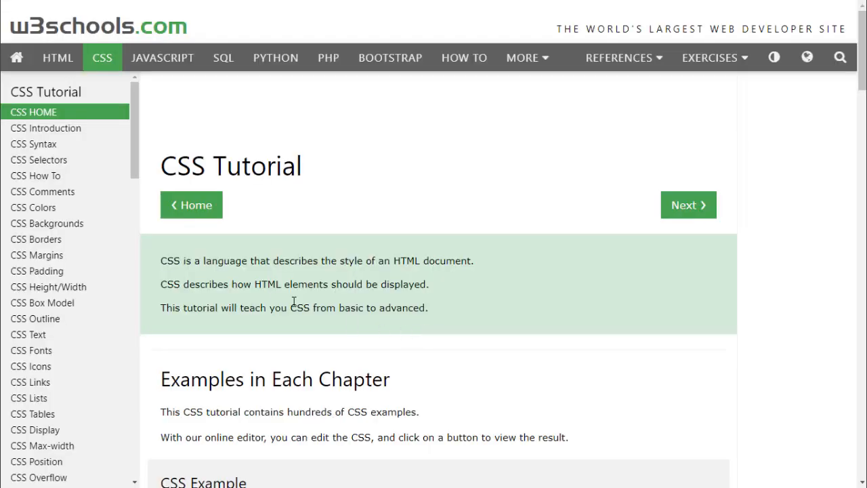
scroll("down", 3)
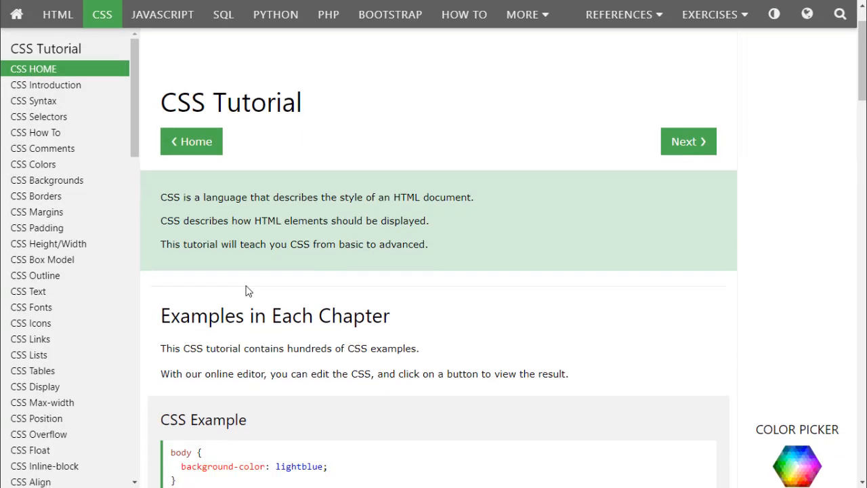
scroll("down", 3)
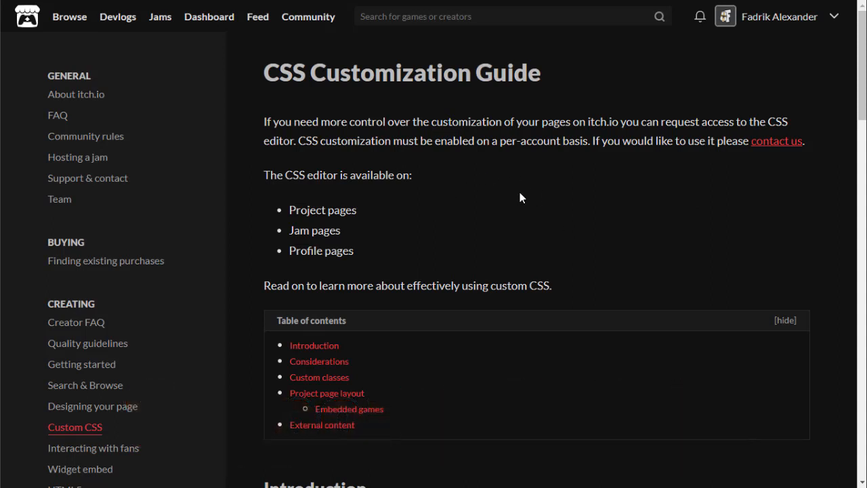
mouse_move(610, 268)
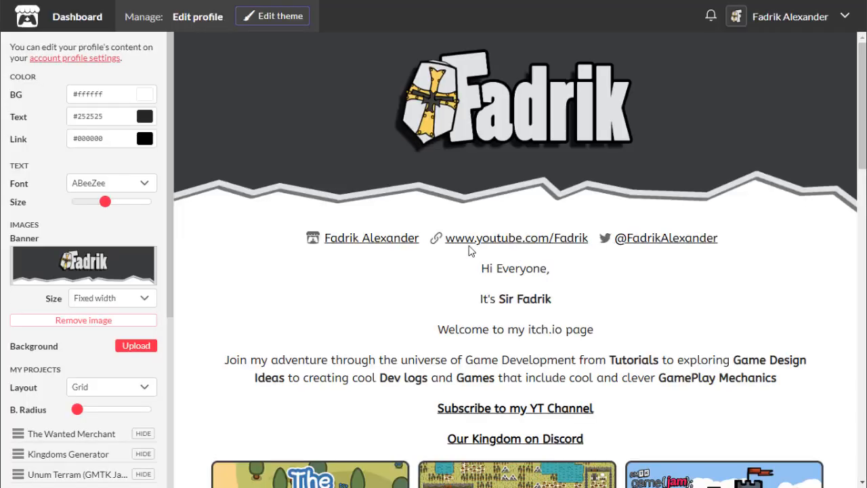
Step: Open the Edit CSS dialog to review the centering and thumbnail border rules
scroll("down", 3)
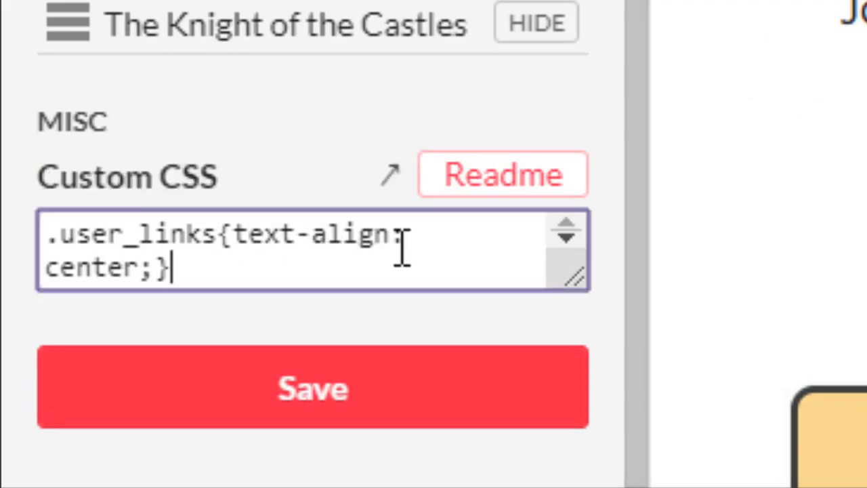
left_click(390, 175)
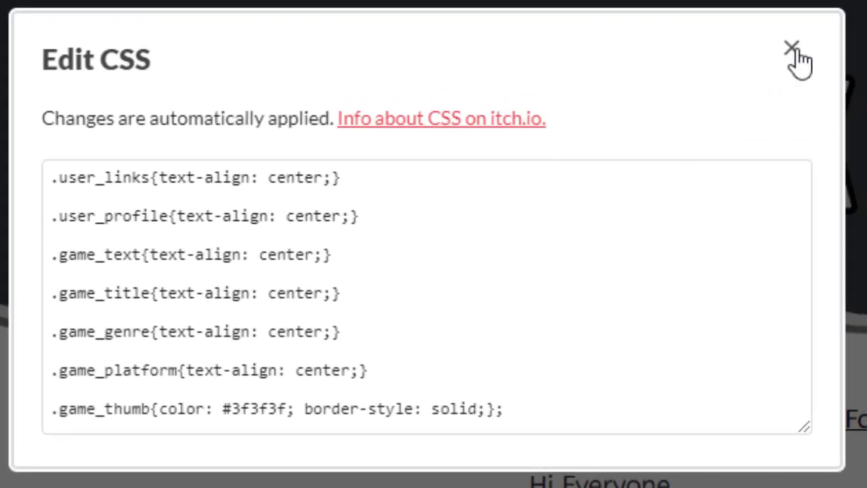
mouse_move(806, 91)
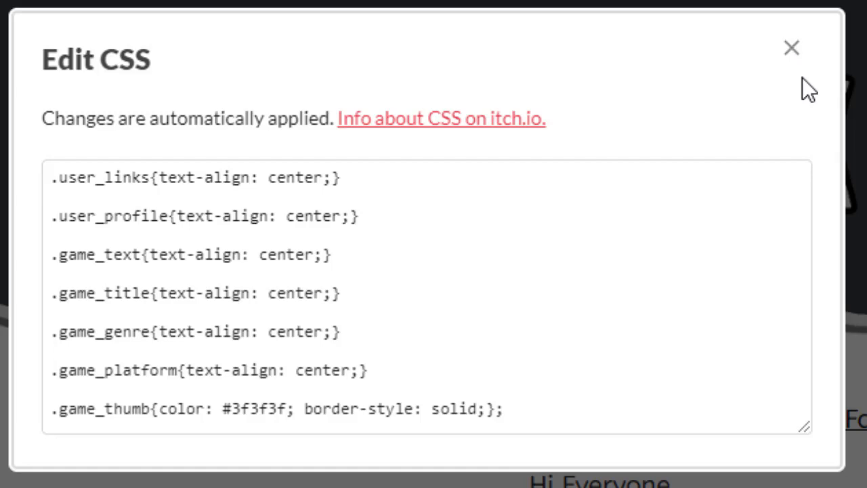
left_click(792, 48)
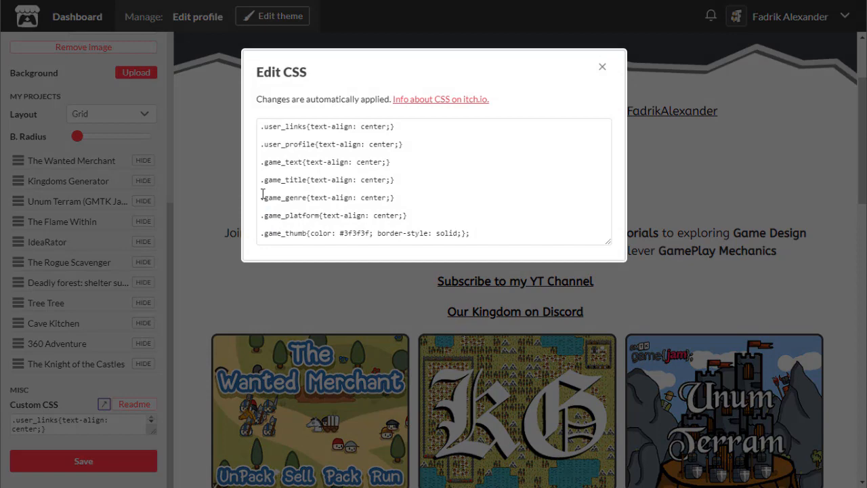
double_click(282, 126)
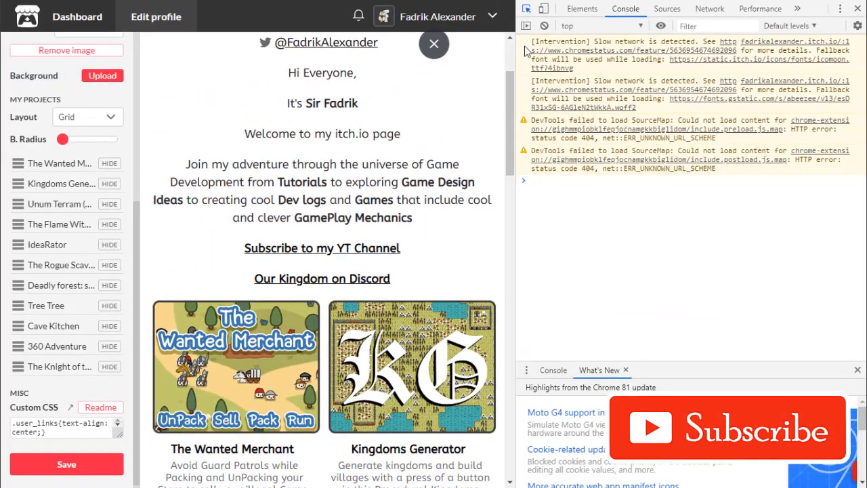
mouse_move(362, 196)
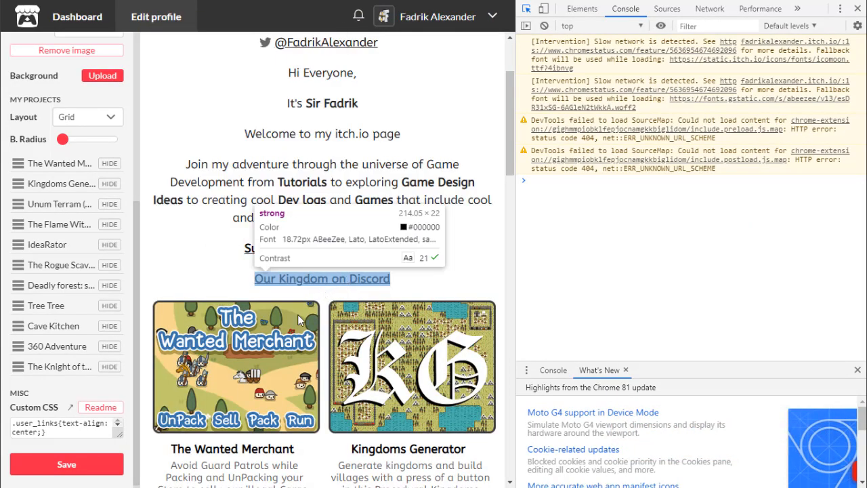
Step: Scroll the preview to see centered game titles, descriptions and genres under bordered thumbnails
scroll("down", 3)
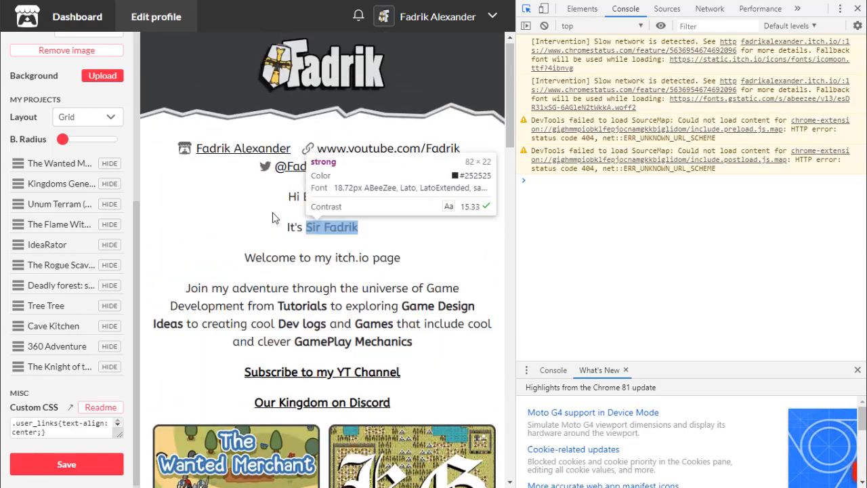
scroll("down", 3)
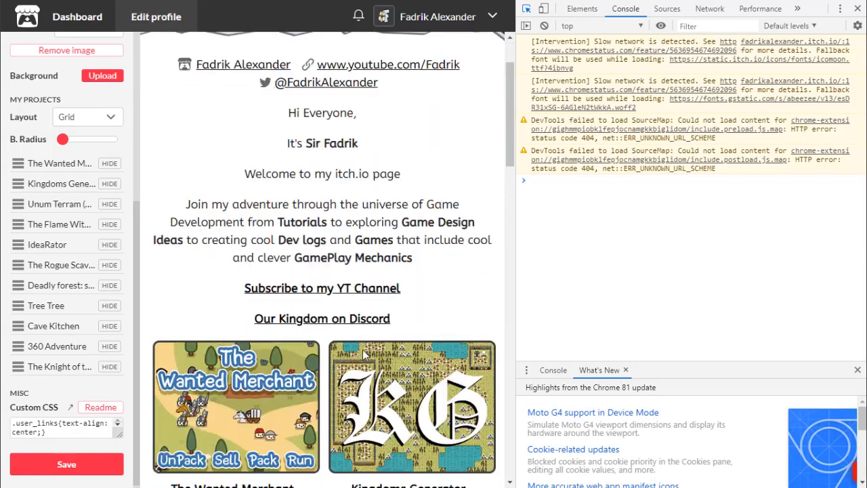
scroll("down", 3)
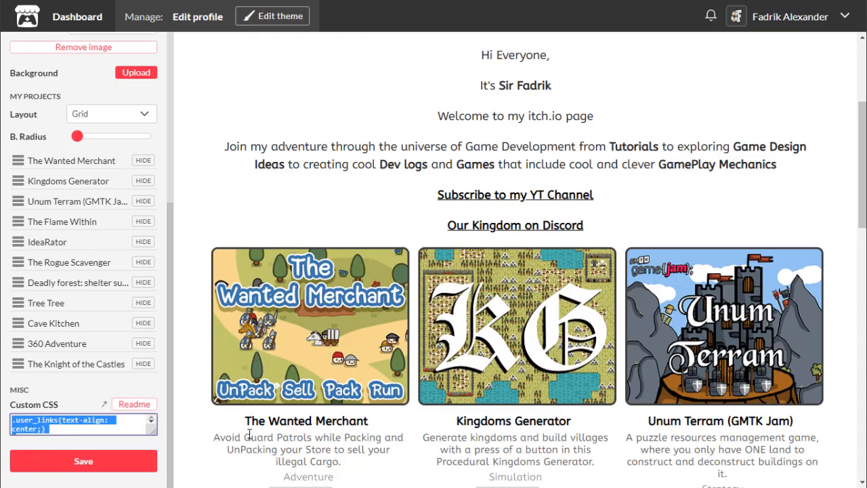
Step: Add .game_thumb{color: #3f3f3f; border-style: solid;} and review the bordered game grid
scroll("down", 3)
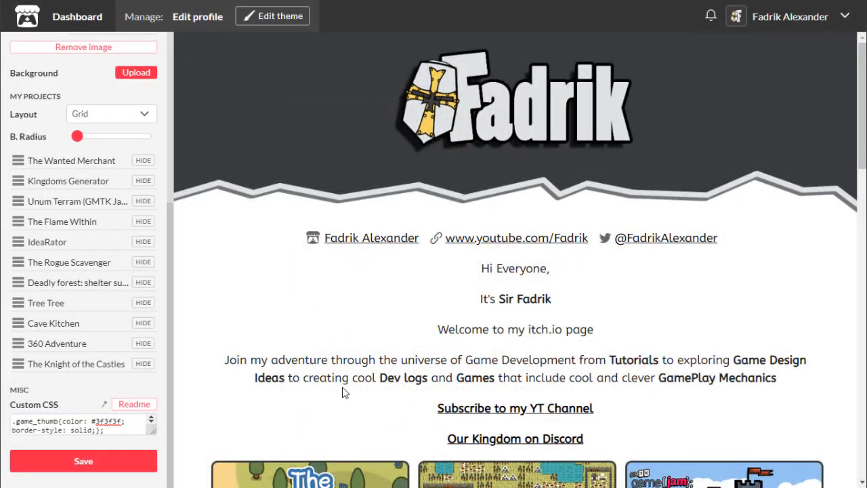
scroll("down", 3)
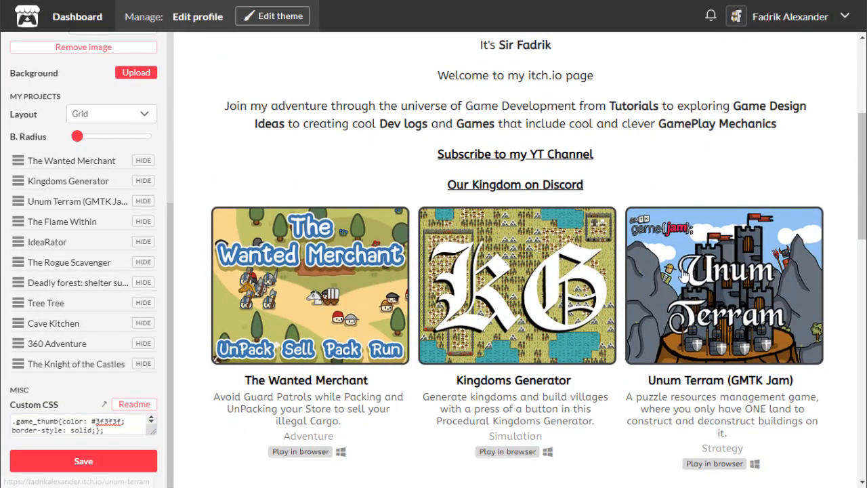
scroll("down", 3)
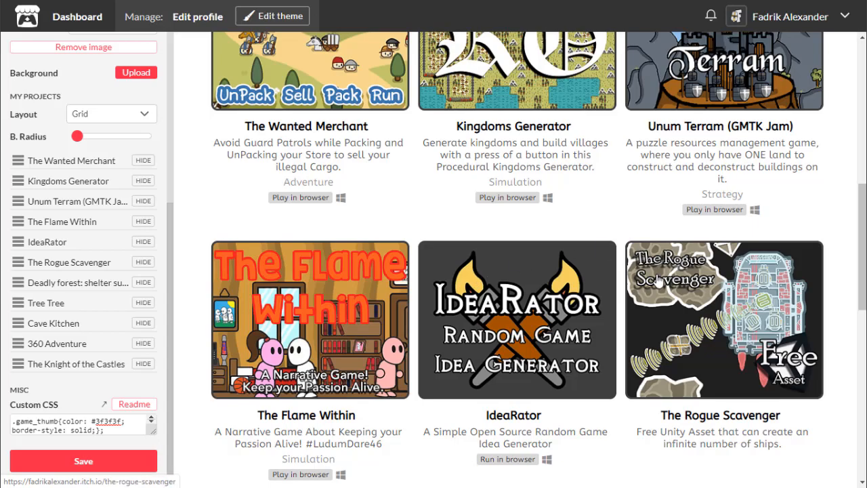
scroll("down", 3)
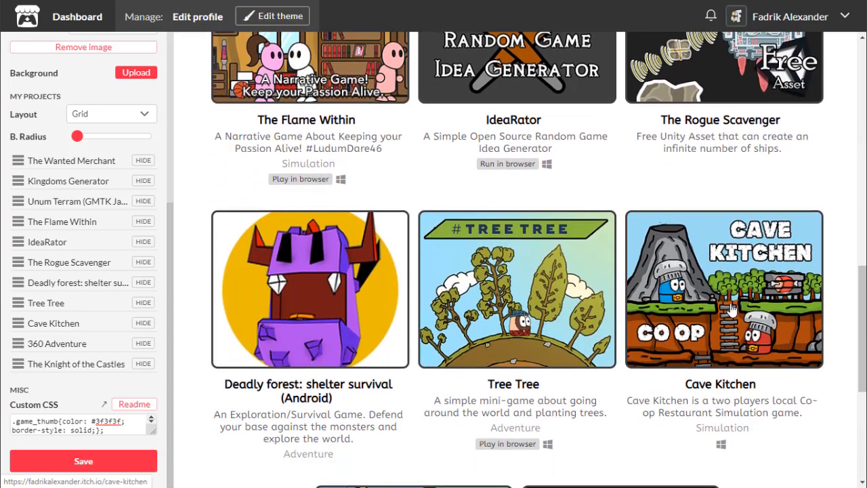
scroll("down", 3)
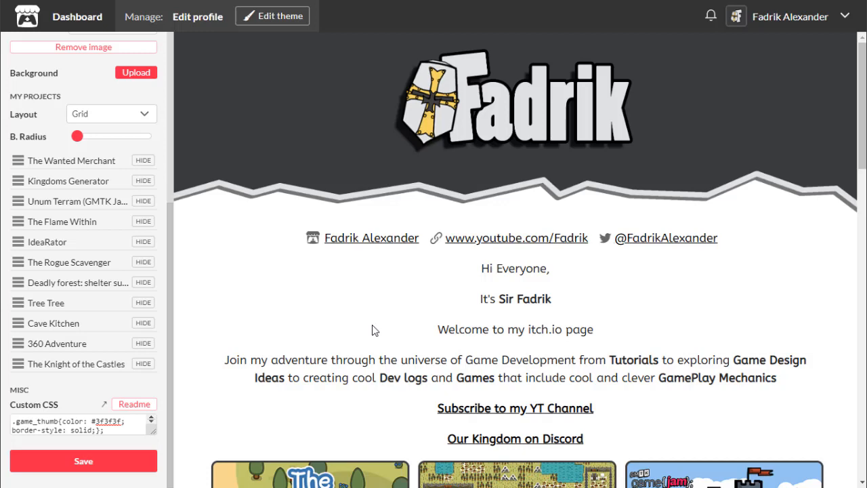
scroll("down", 3)
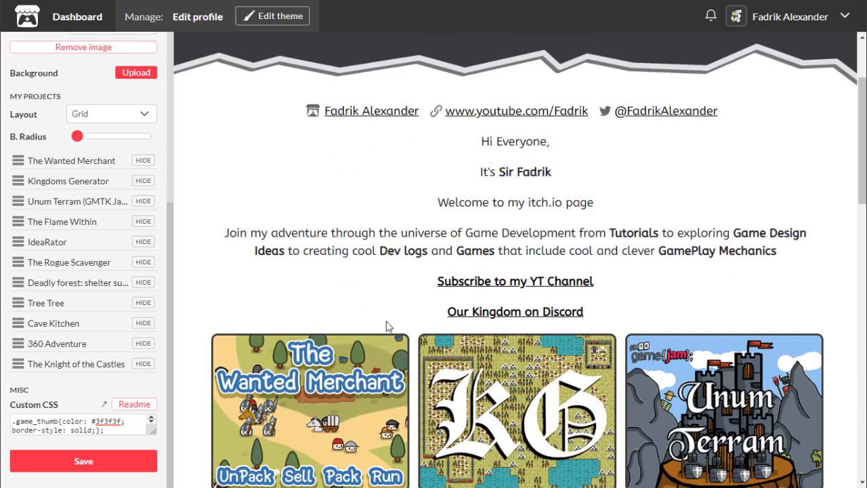
left_click(82, 461)
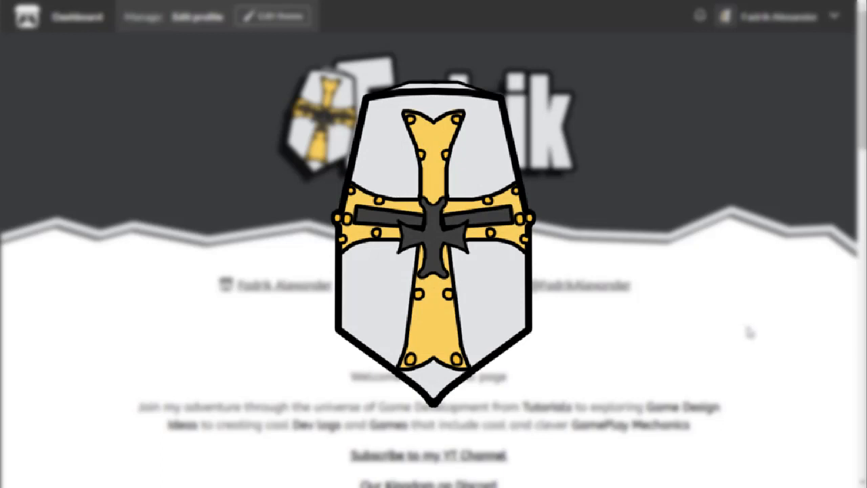
scroll("down", 3)
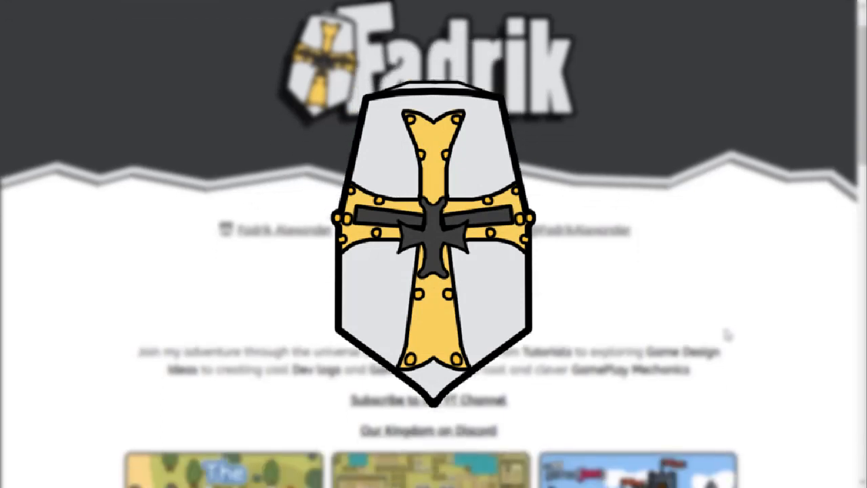
scroll("down", 3)
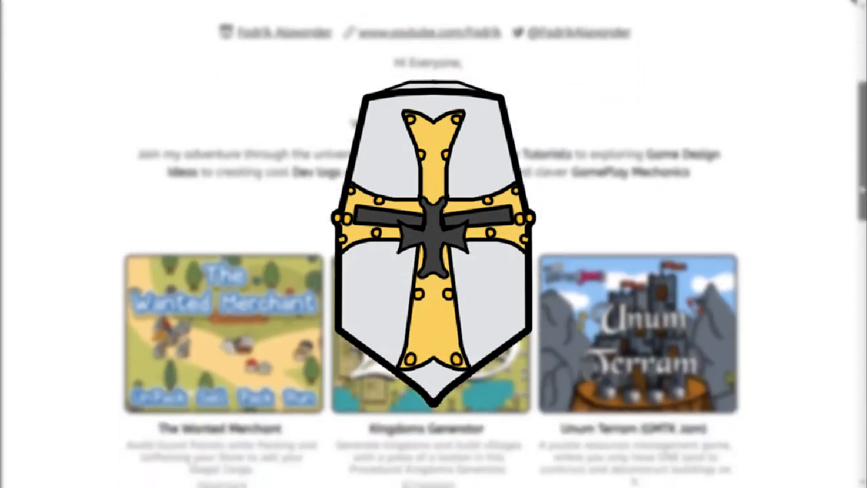
scroll("down", 3)
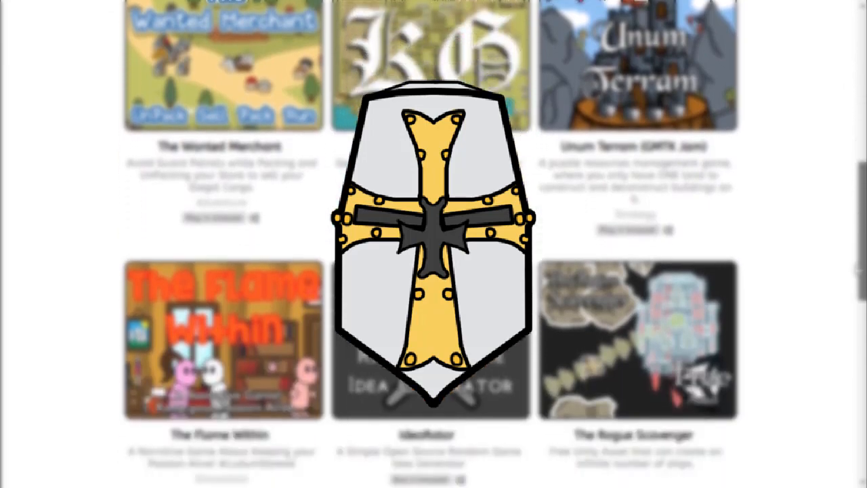
scroll("down", 3)
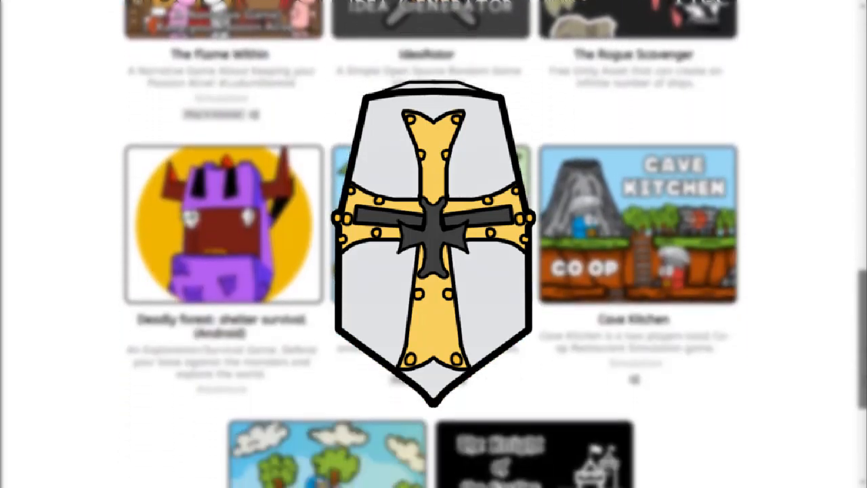